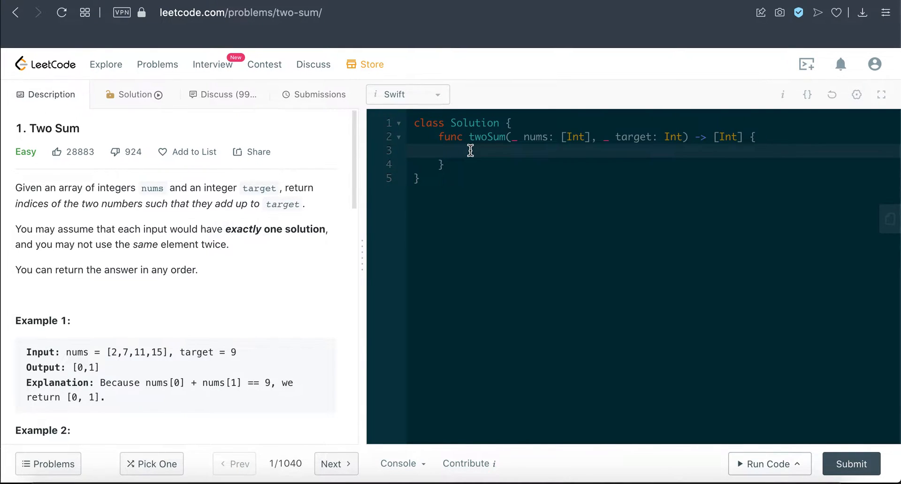
pyautogui.moveTo(165, 84)
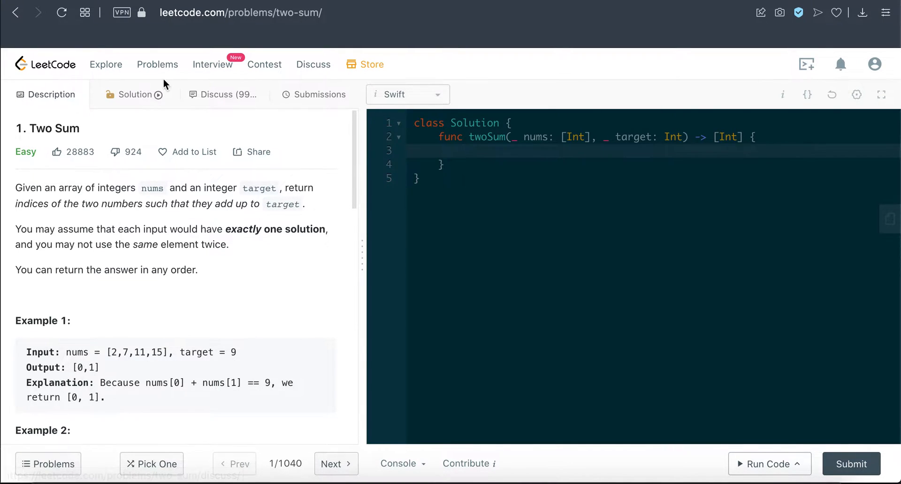
# Review Example 1 (nums [2,7,11,15], target 9, output [0,1]) and the no-reuse rule
pyautogui.doubleClick(47, 128)
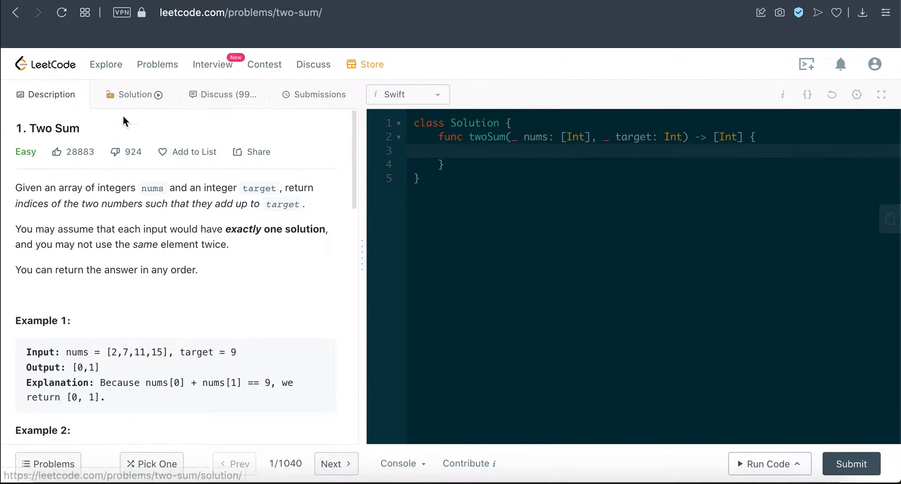
pyautogui.moveTo(26, 151)
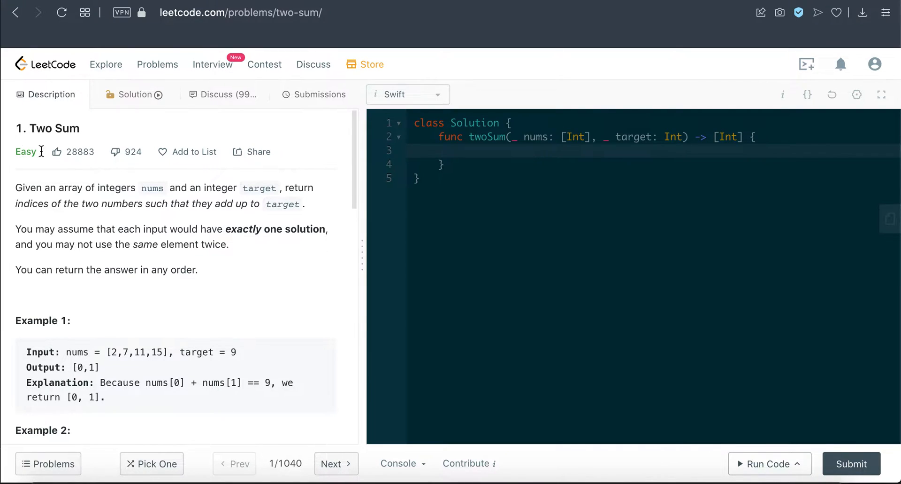
pyautogui.moveTo(534, 106)
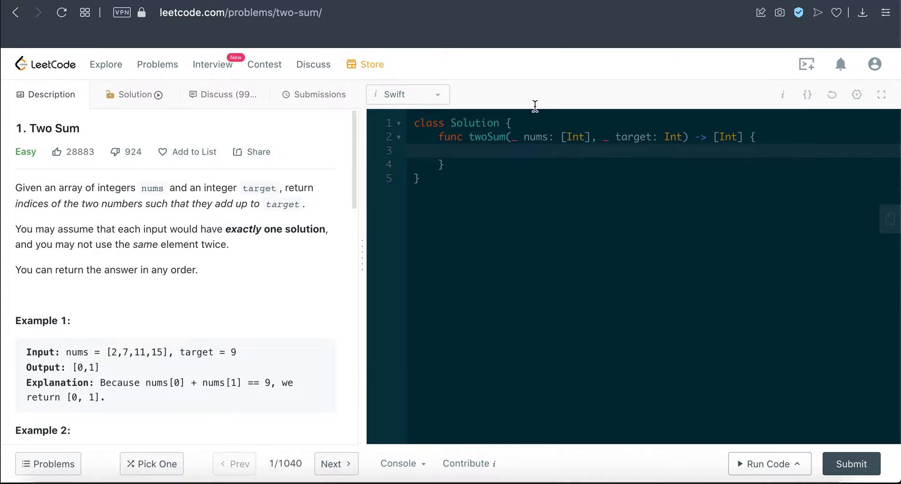
pyautogui.moveTo(595, 137)
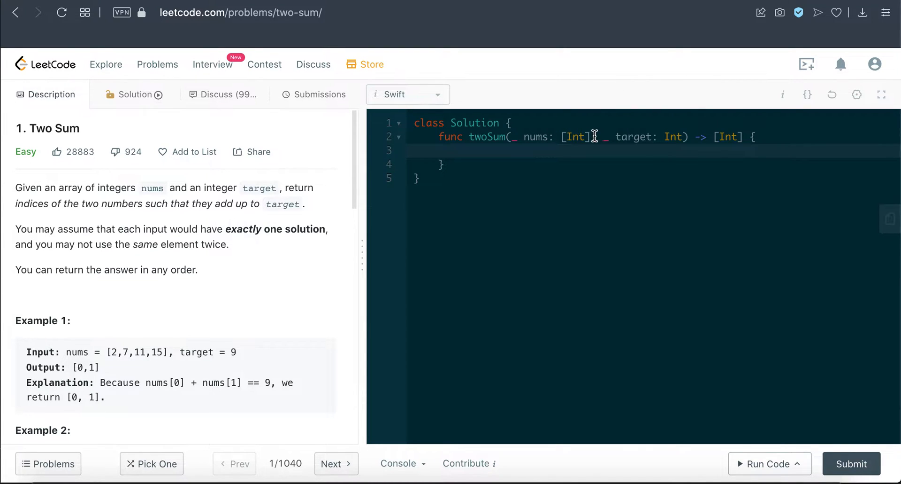
pyautogui.moveTo(595, 143)
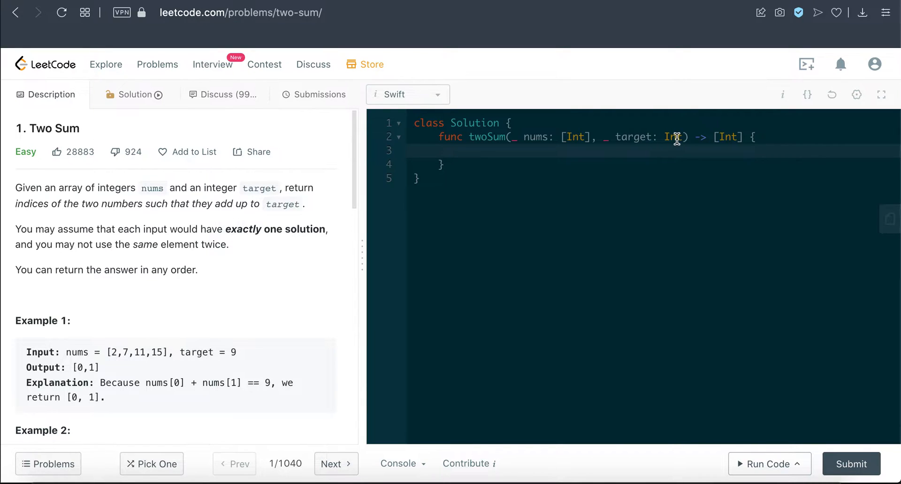
pyautogui.moveTo(712, 138)
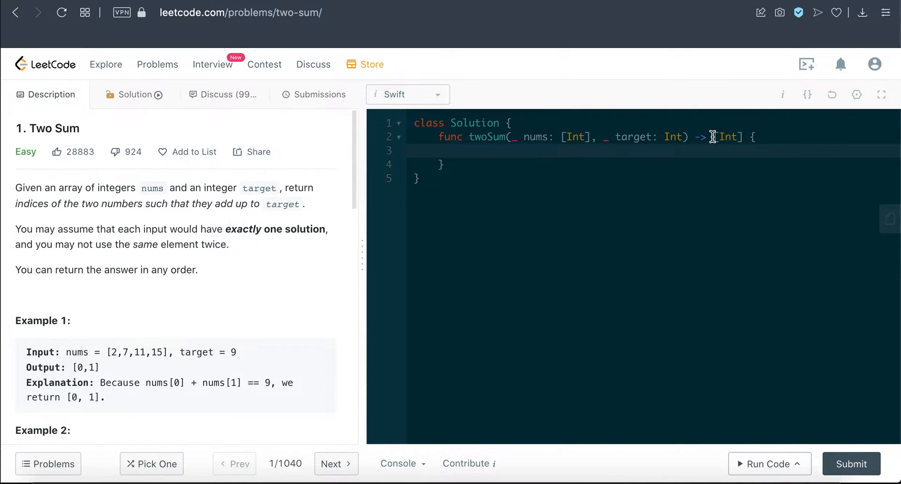
pyautogui.moveTo(341, 278)
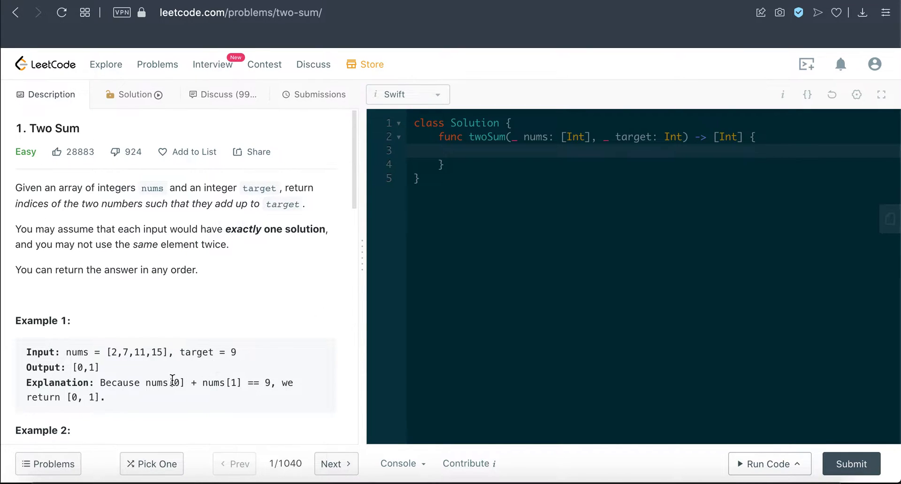
pyautogui.moveTo(624, 84)
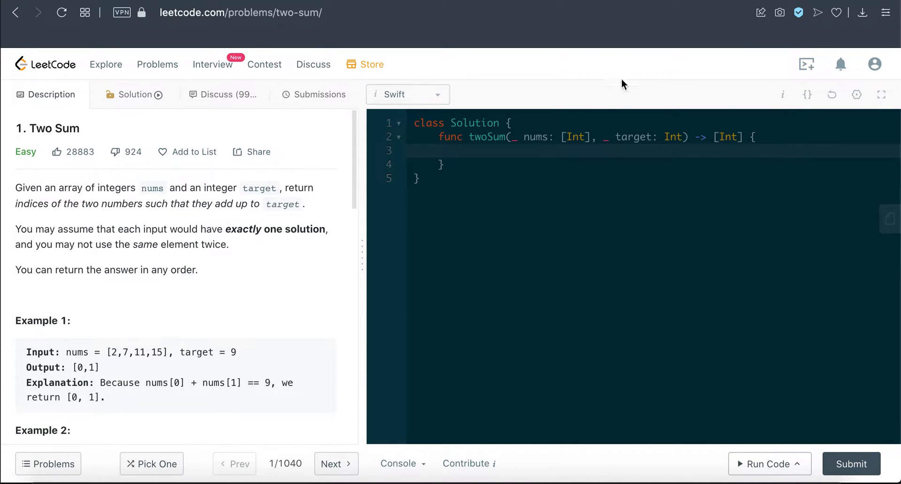
pyautogui.moveTo(530, 202)
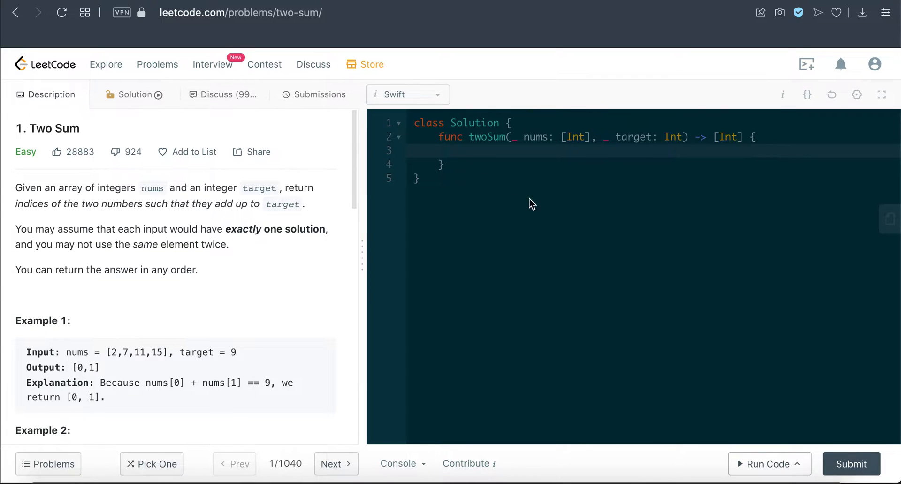
pyautogui.moveTo(475, 148)
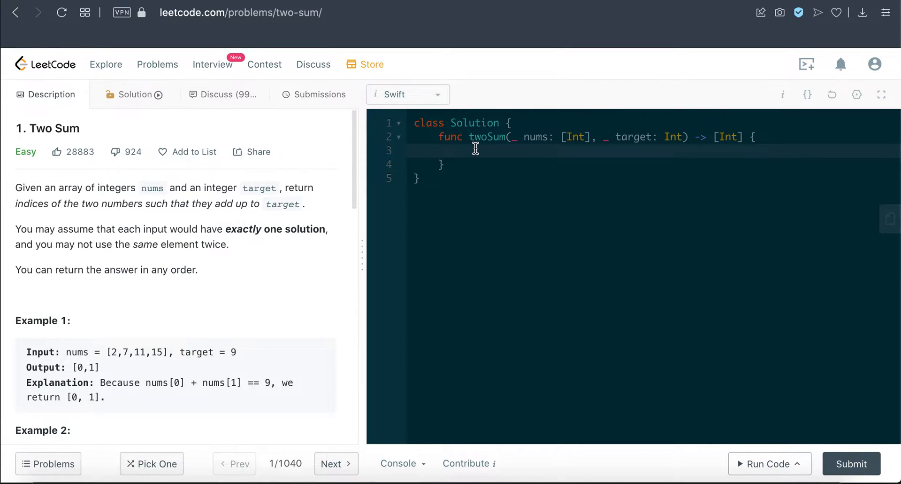
pyautogui.moveTo(692, 129)
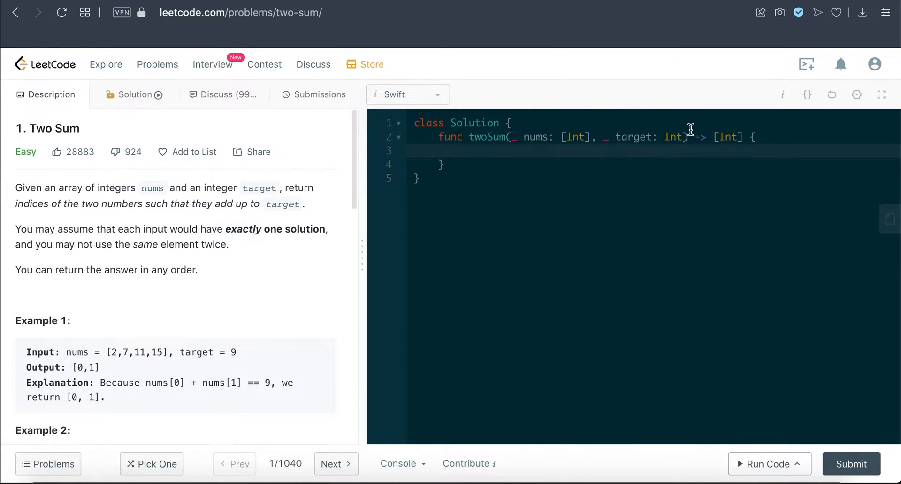
pyautogui.moveTo(760, 126)
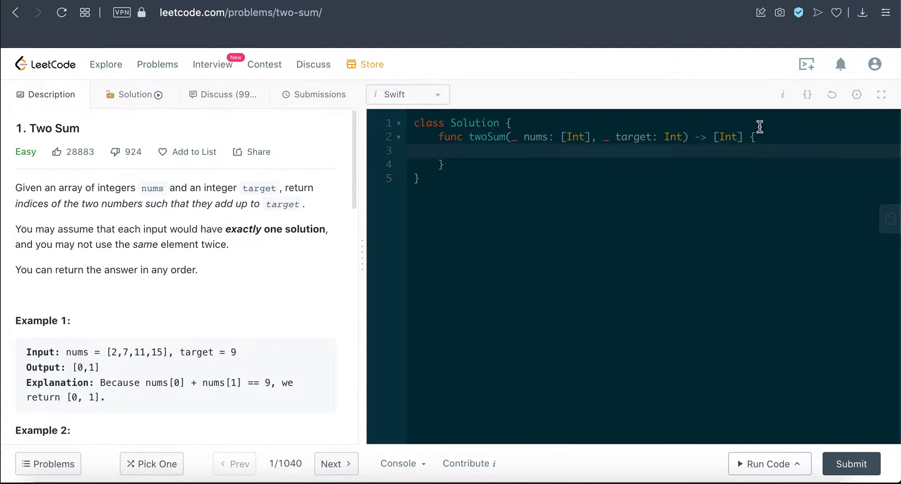
pyautogui.moveTo(748, 166)
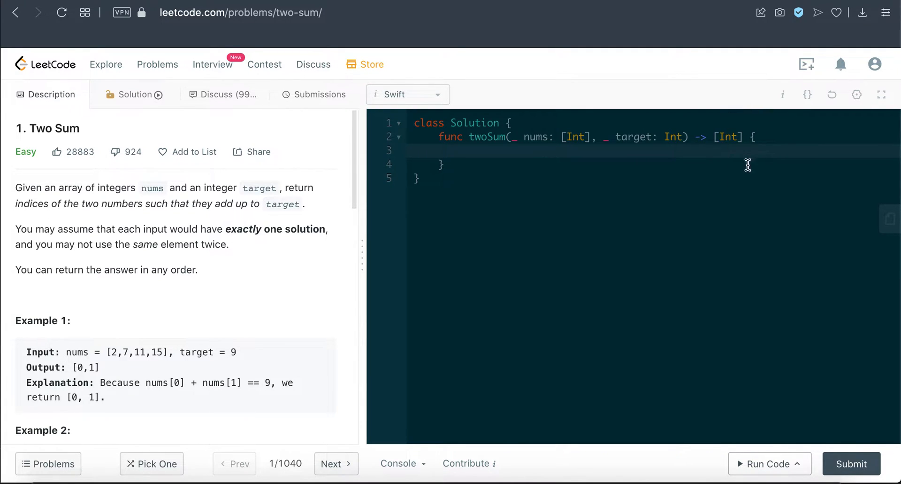
pyautogui.moveTo(799, 128)
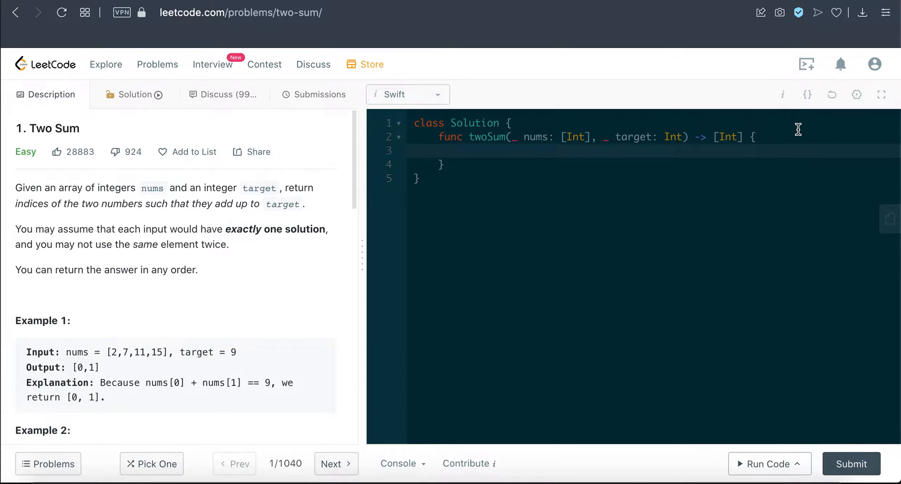
pyautogui.moveTo(604, 151)
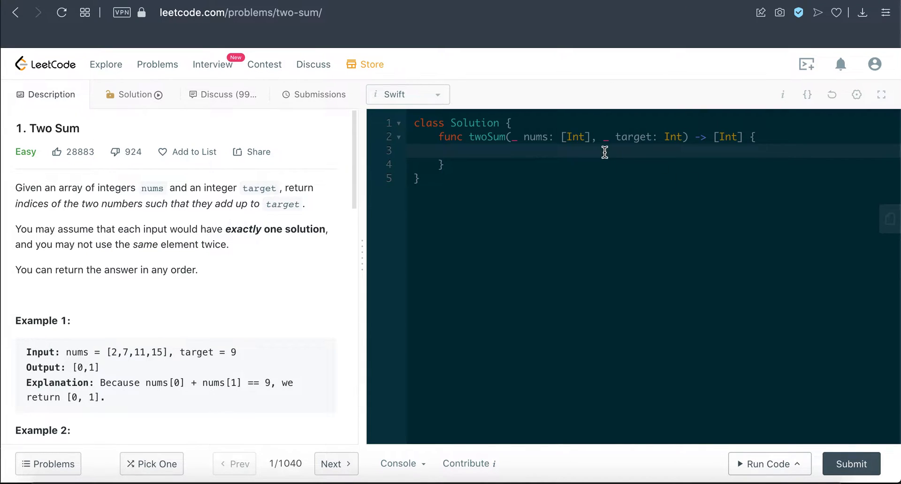
pyautogui.moveTo(66, 355)
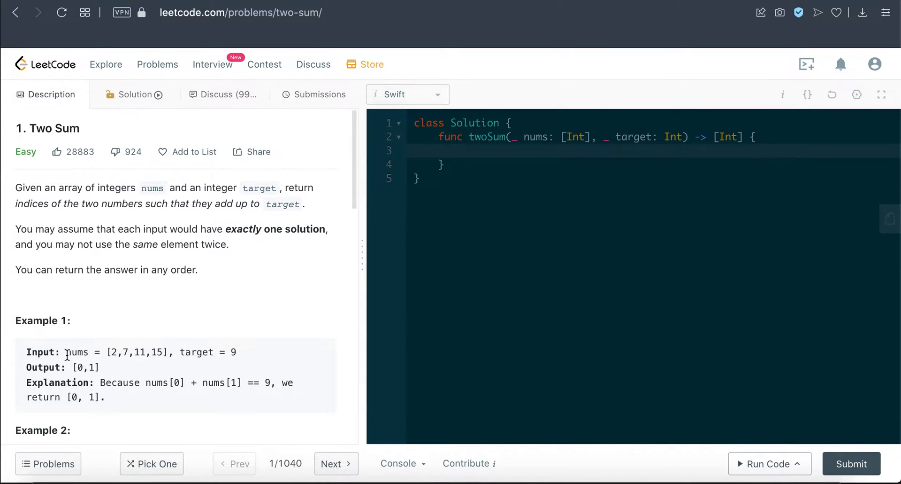
pyautogui.moveTo(137, 383)
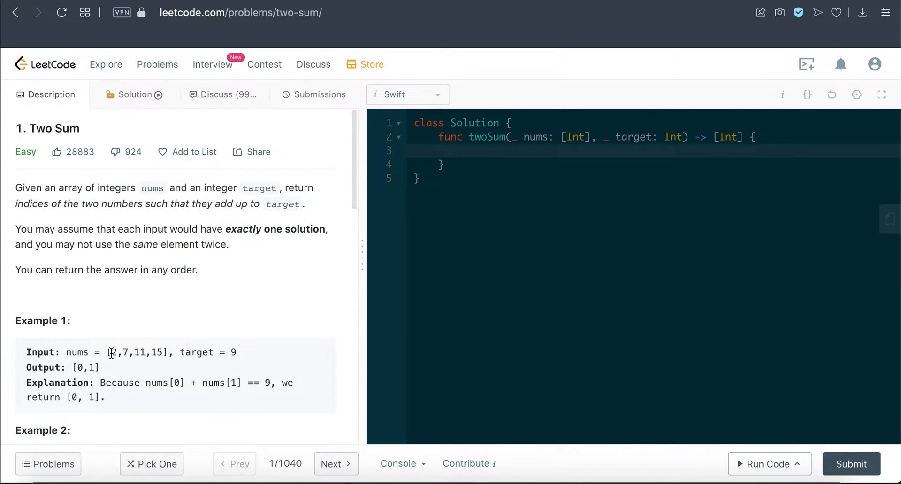
pyautogui.doubleClick(139, 351)
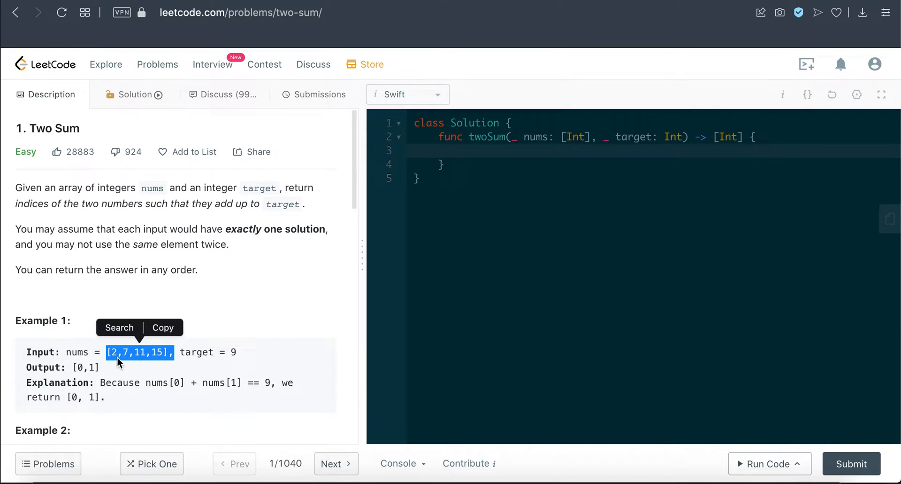
pyautogui.moveTo(224, 366)
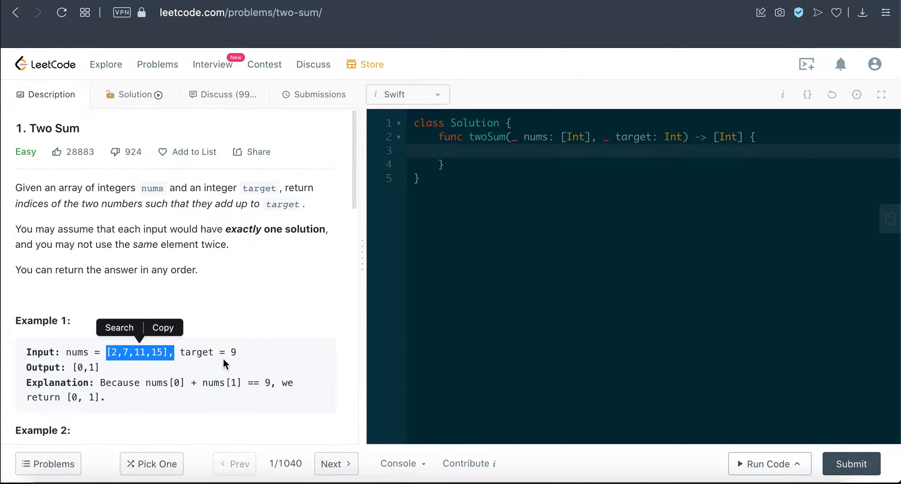
pyautogui.click(71, 369)
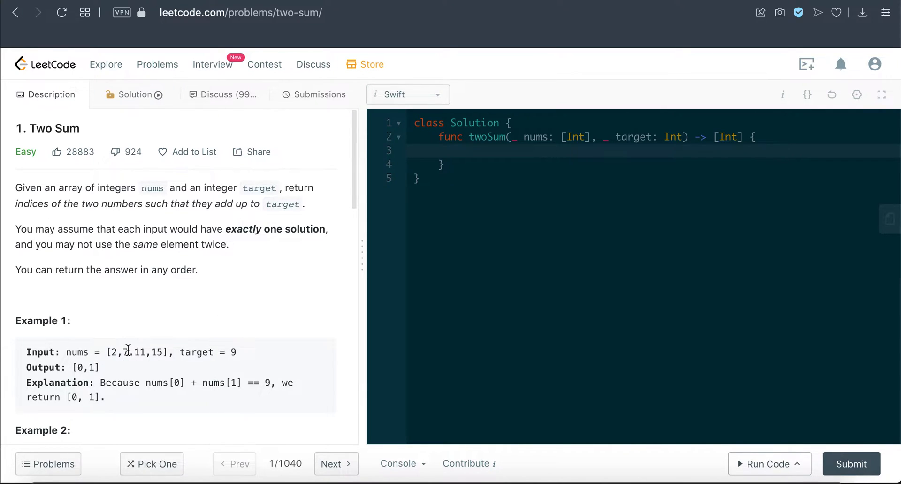
pyautogui.moveTo(202, 355)
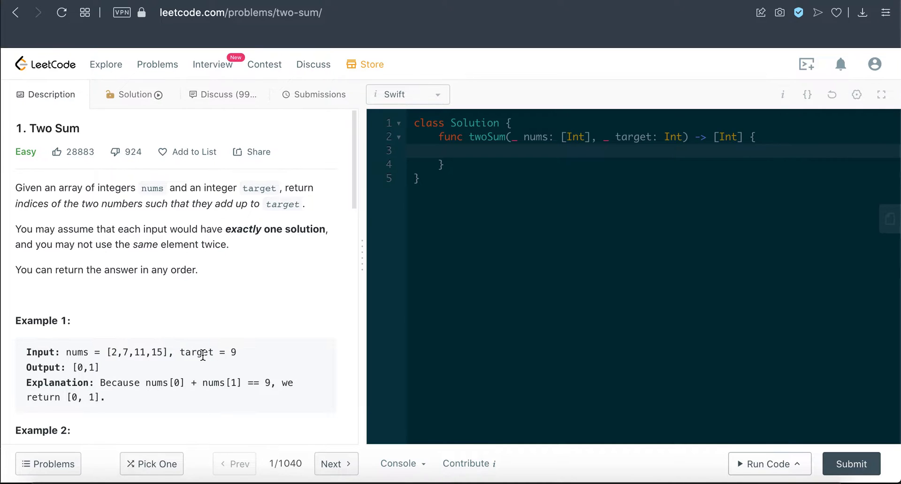
pyautogui.moveTo(114, 376)
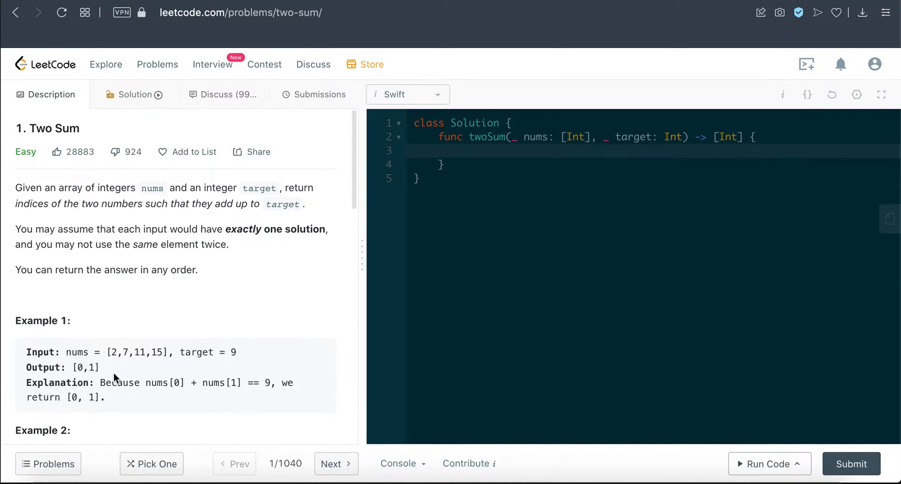
pyautogui.doubleClick(86, 367)
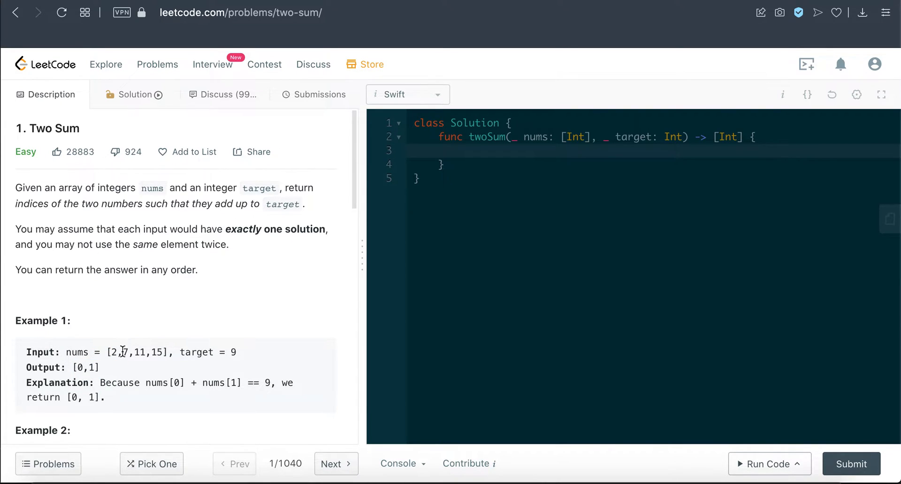
pyautogui.doubleClick(84, 367)
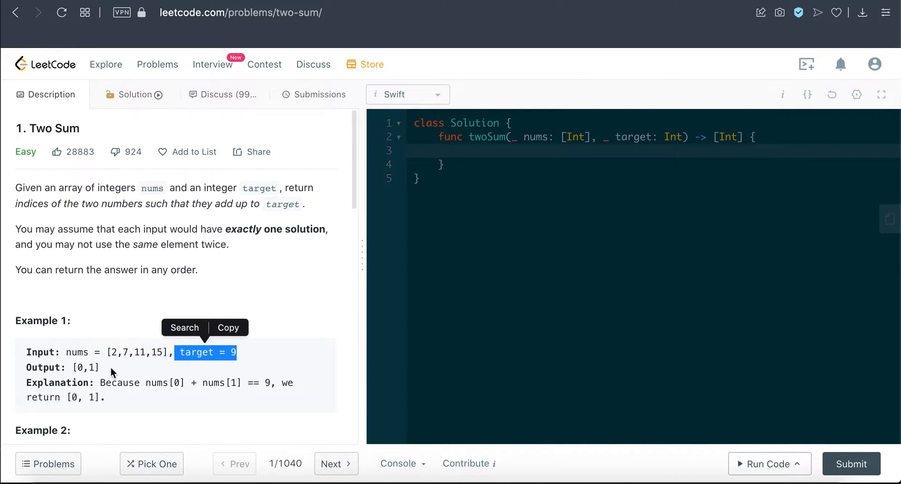
pyautogui.doubleClick(85, 367)
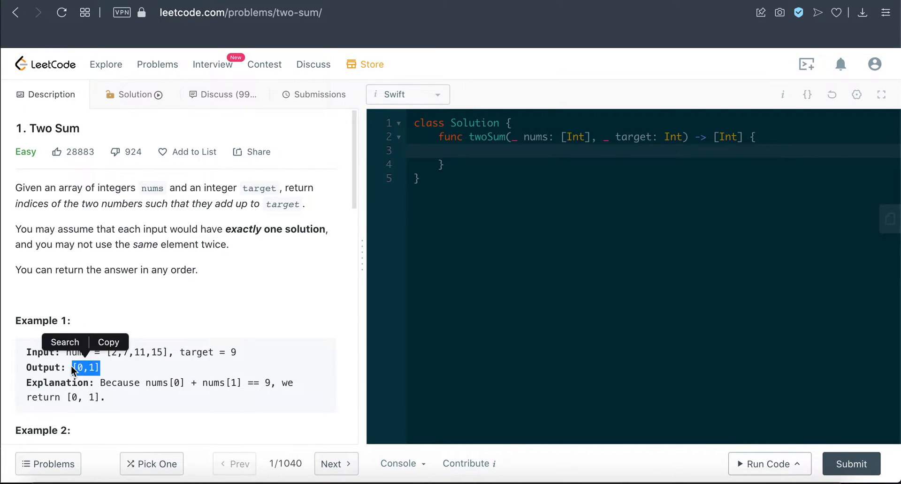
pyautogui.moveTo(216, 272)
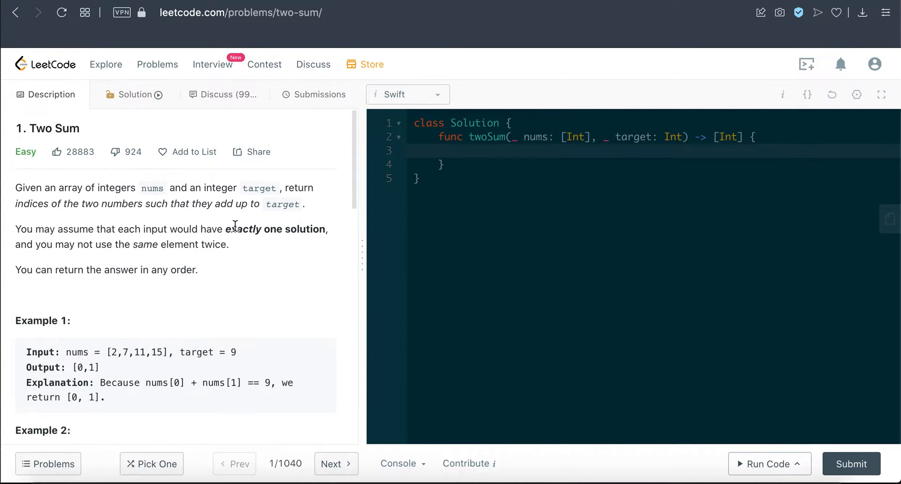
pyautogui.moveTo(43, 229); pyautogui.dragTo(280, 229)
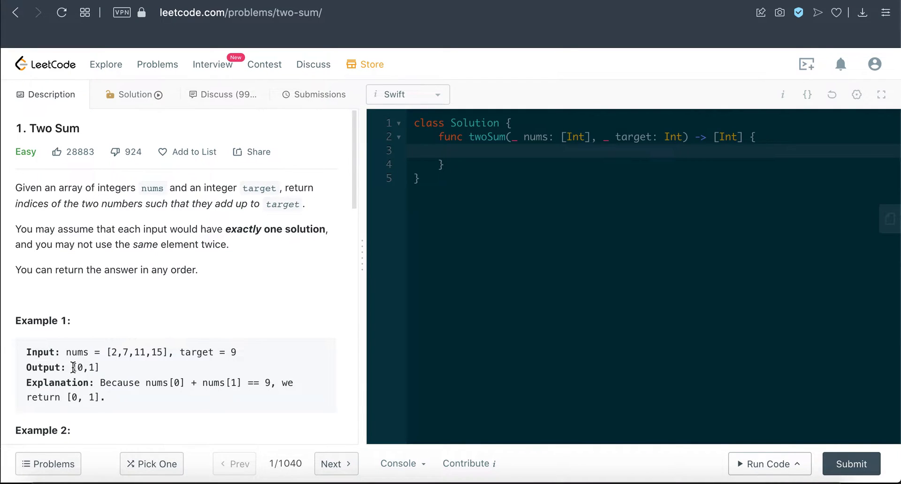
pyautogui.doubleClick(85, 367)
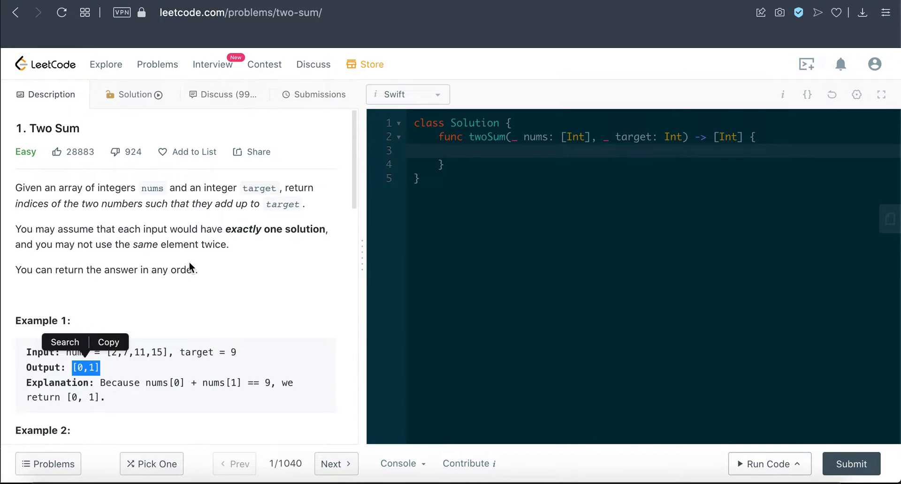
pyautogui.click(119, 244)
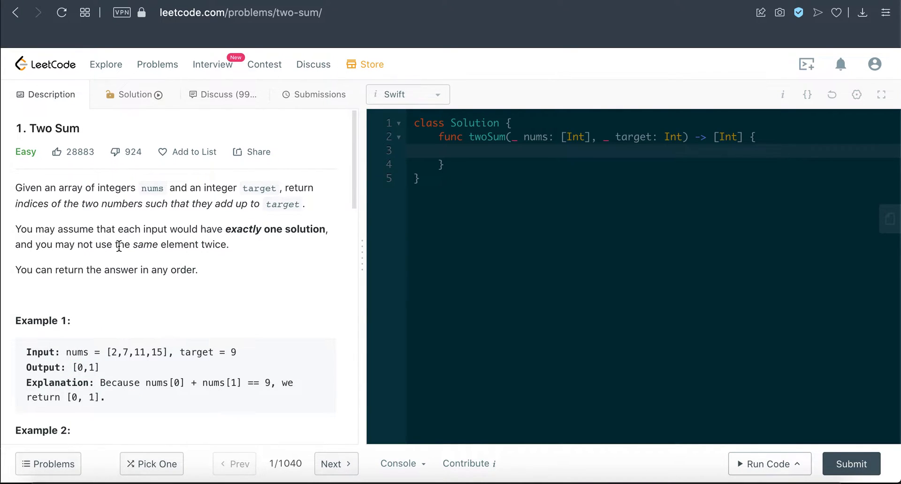
pyautogui.moveTo(62, 244); pyautogui.dragTo(224, 244)
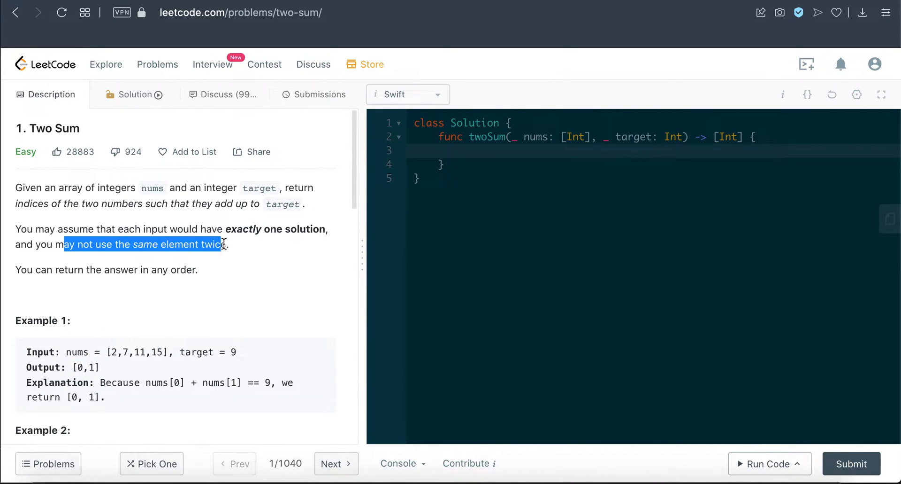
pyautogui.click(251, 266)
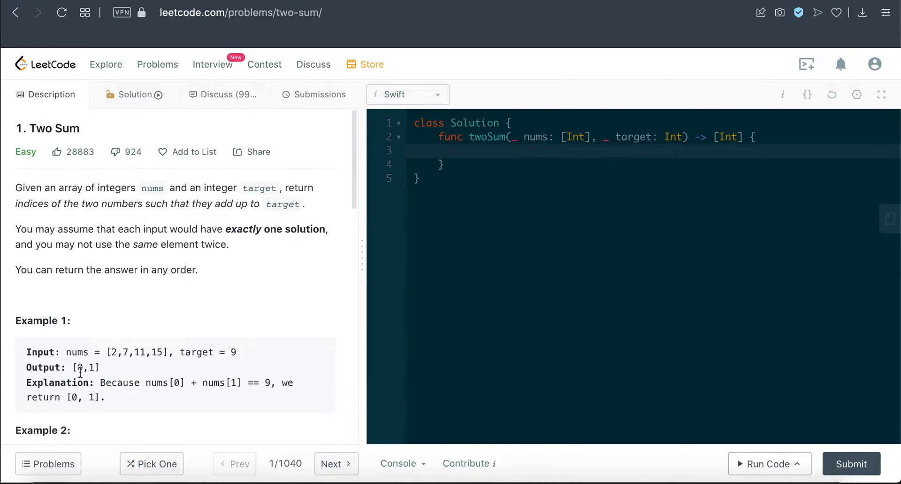
# Re-read the example values and the 'exactly one solution' phrase in the problem statement
pyautogui.doubleClick(85, 367)
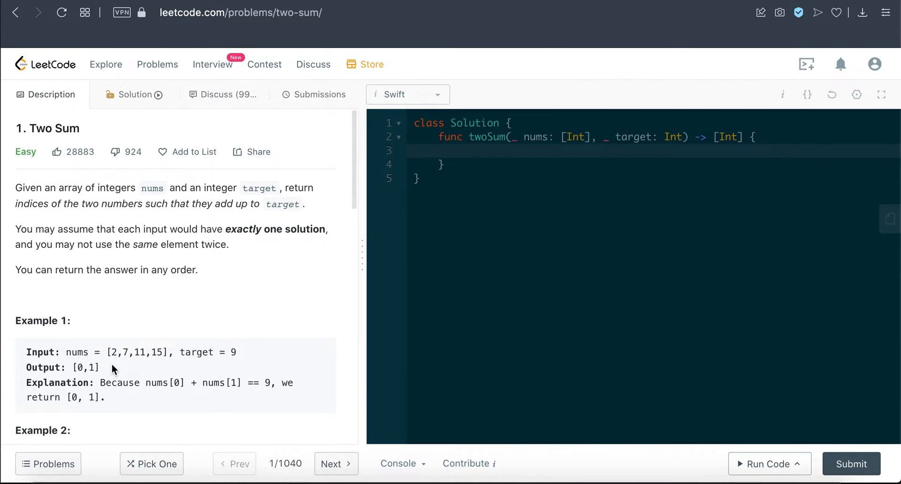
pyautogui.moveTo(113, 351)
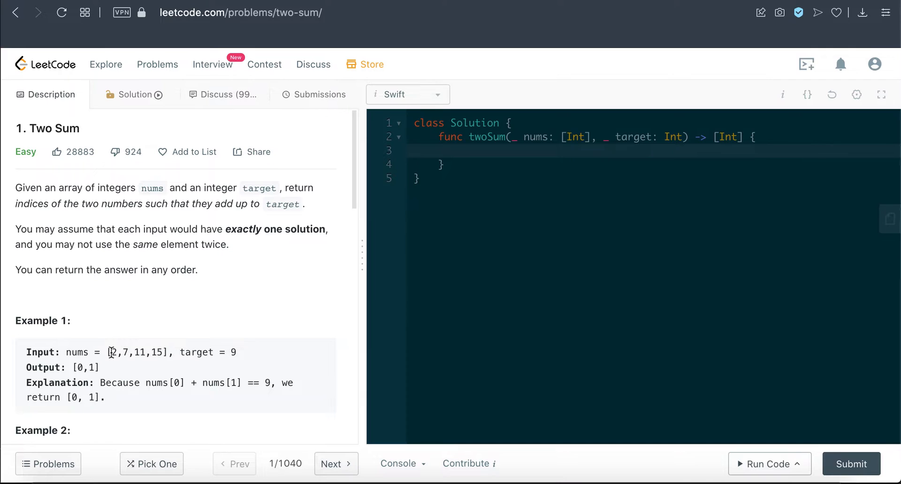
pyautogui.moveTo(75, 367)
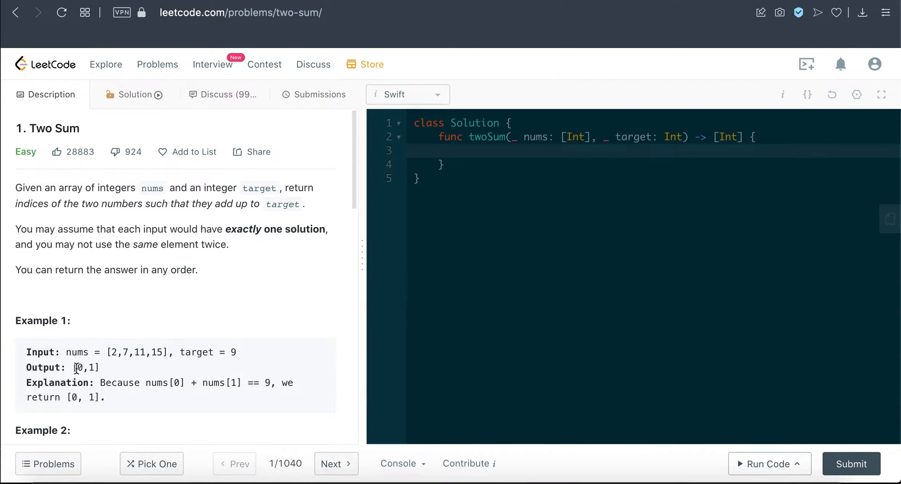
pyautogui.doubleClick(78, 367)
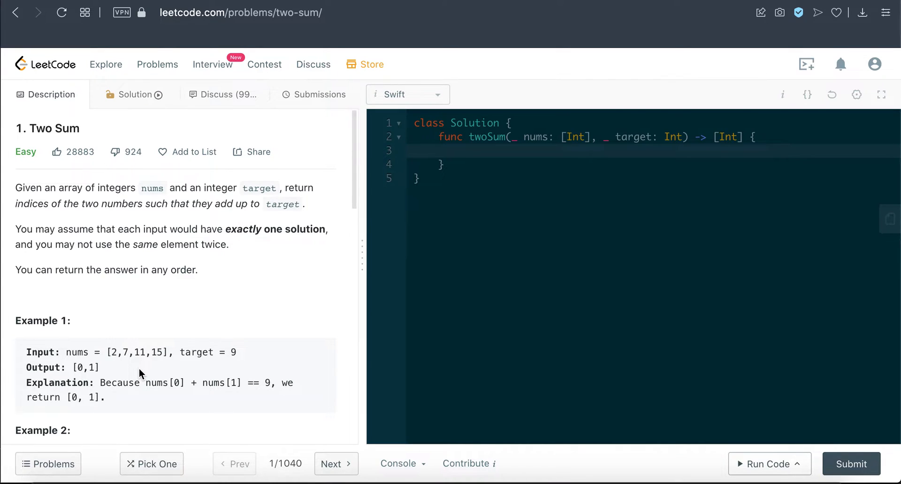
pyautogui.moveTo(112, 351)
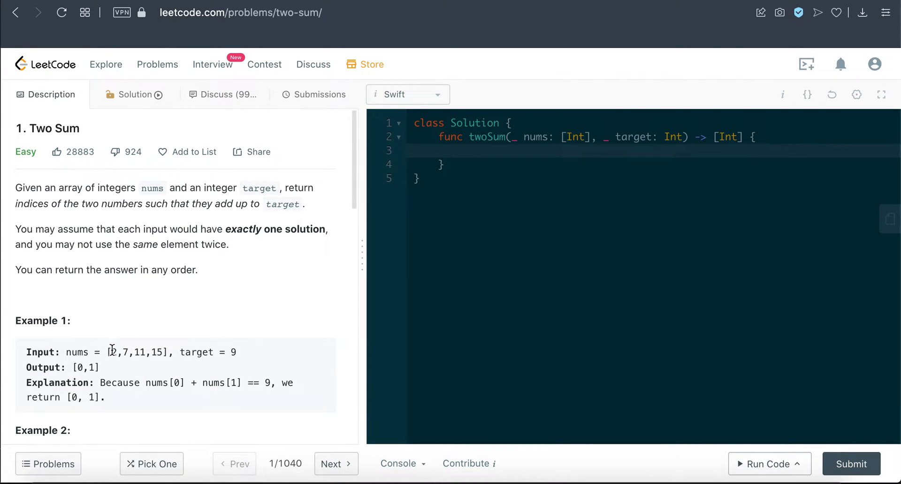
pyautogui.doubleClick(79, 367)
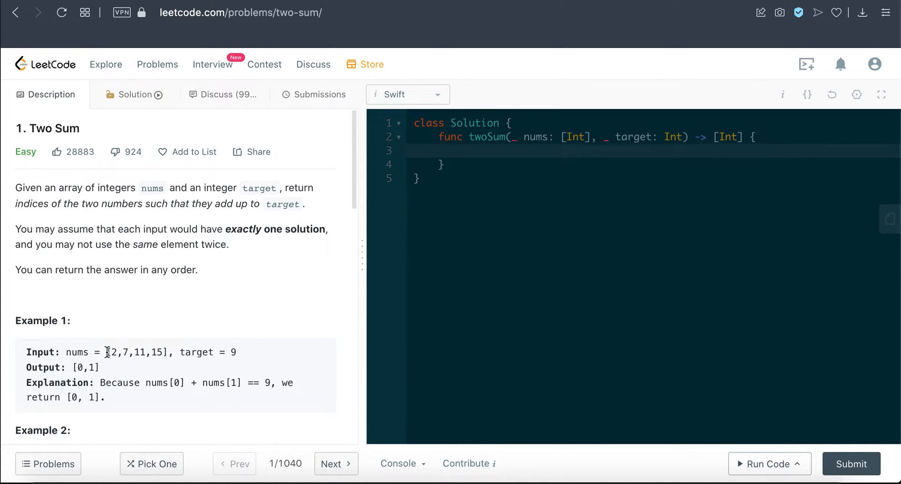
pyautogui.doubleClick(137, 351)
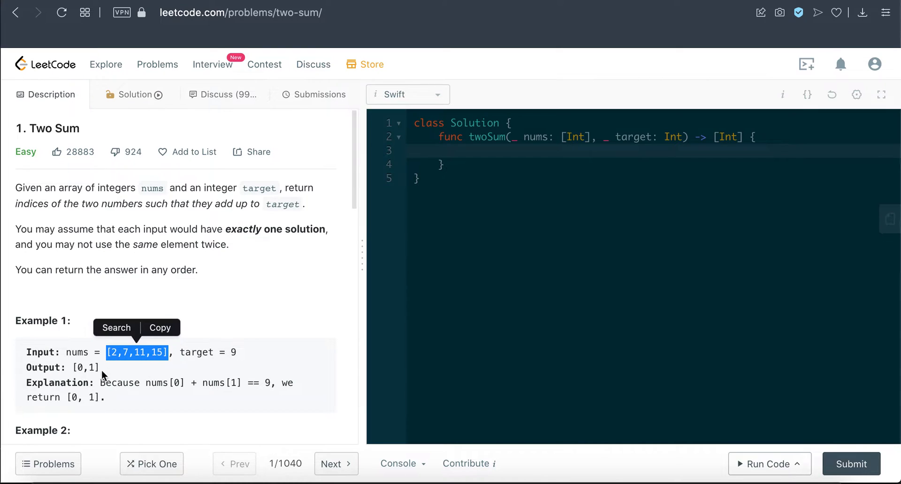
pyautogui.click(242, 351)
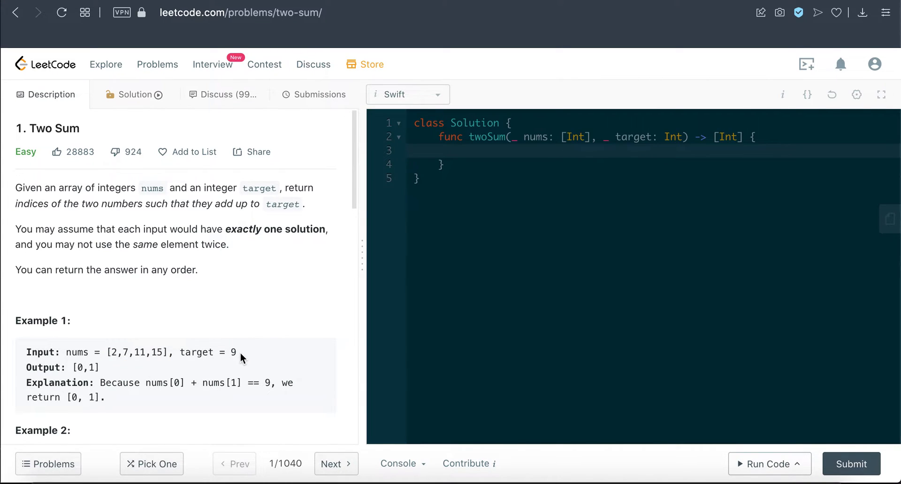
pyautogui.doubleClick(196, 352)
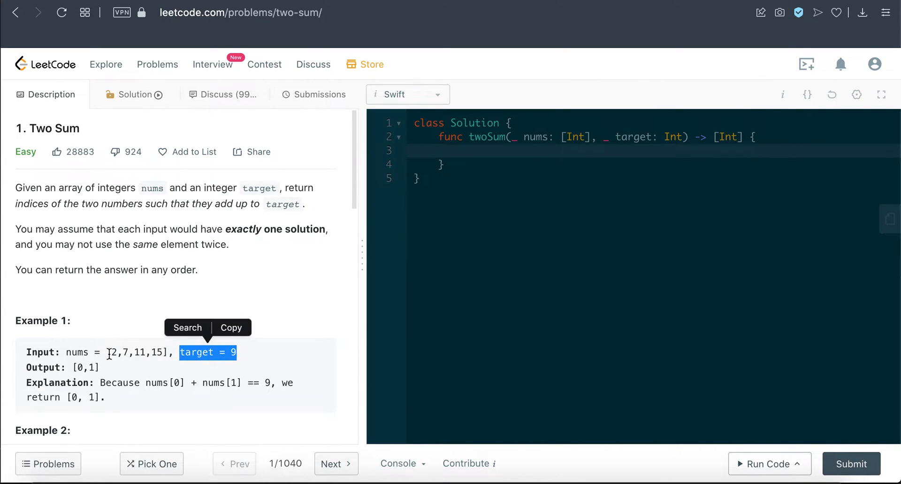
pyautogui.click(112, 352)
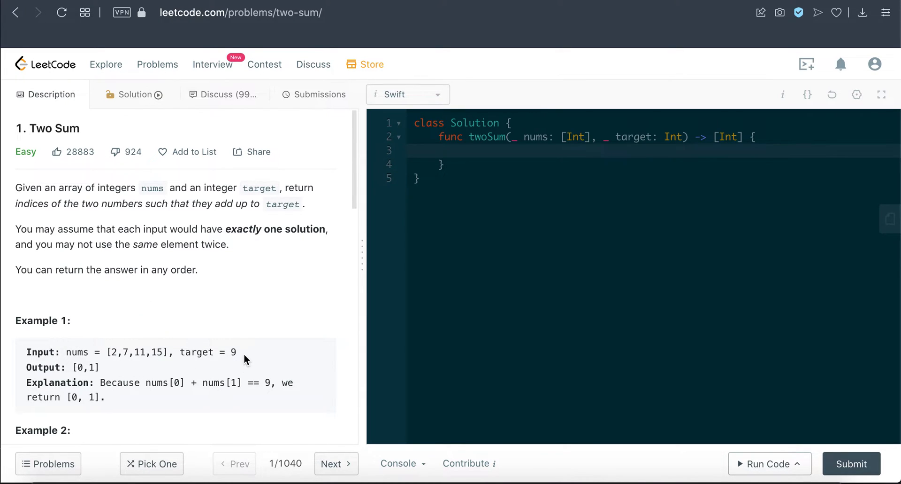
pyautogui.doubleClick(198, 352)
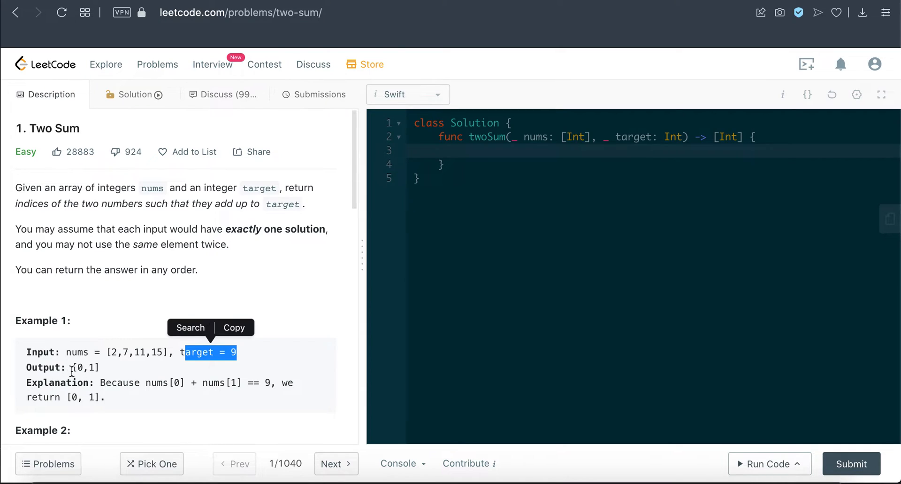
pyautogui.moveTo(131, 306)
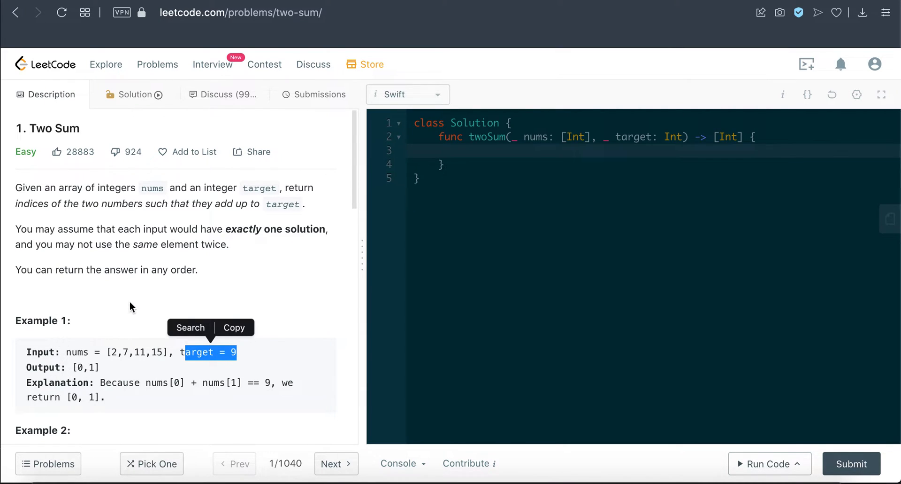
pyautogui.moveTo(130, 319)
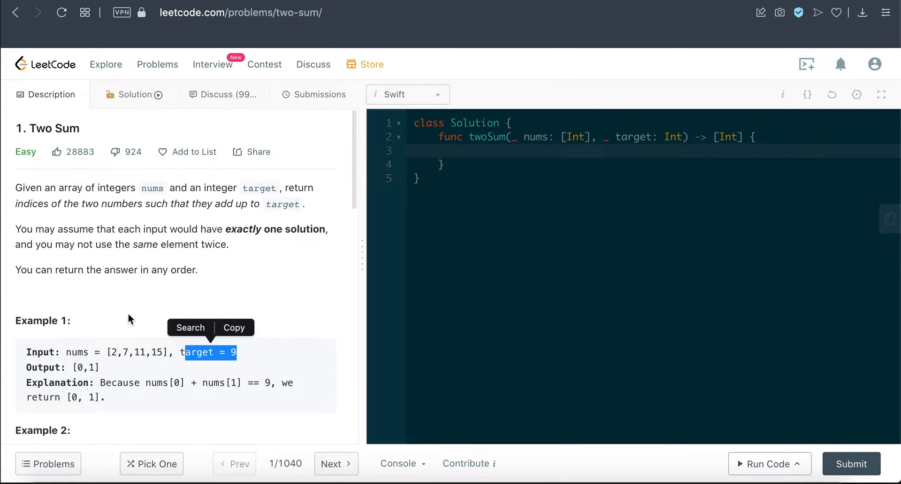
pyautogui.click(227, 231)
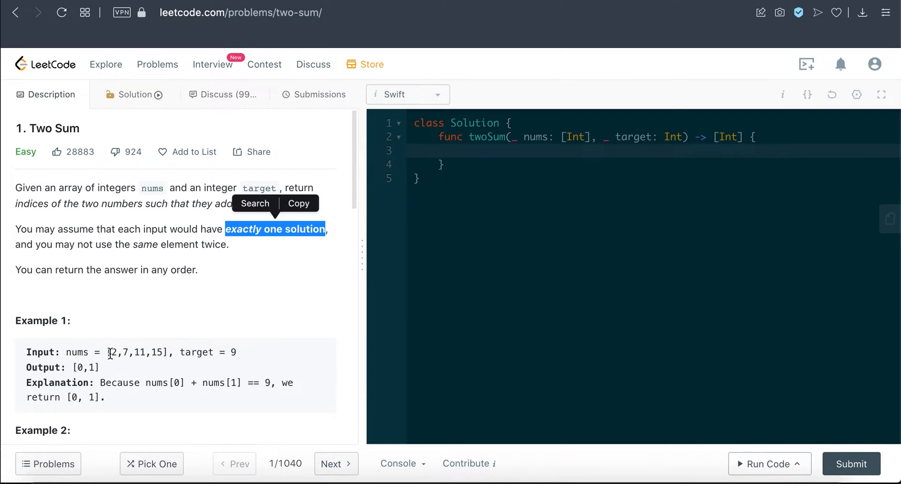
pyautogui.doubleClick(85, 367)
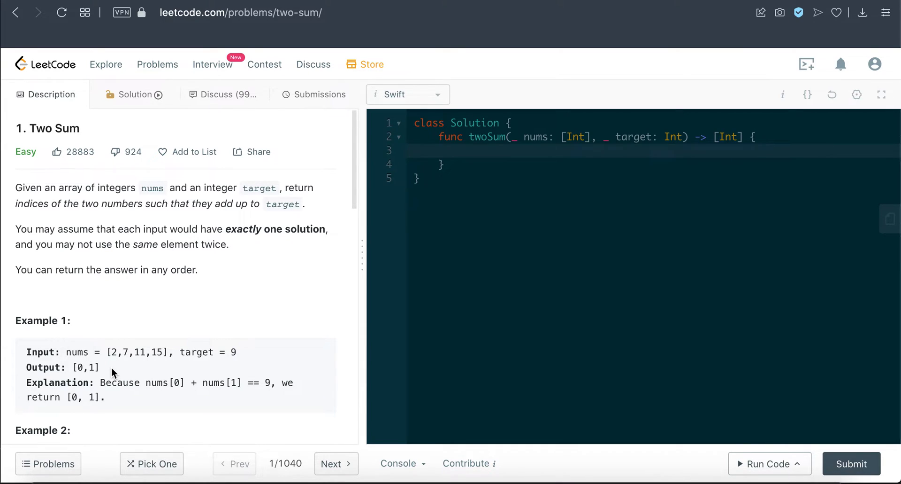
pyautogui.moveTo(91, 367)
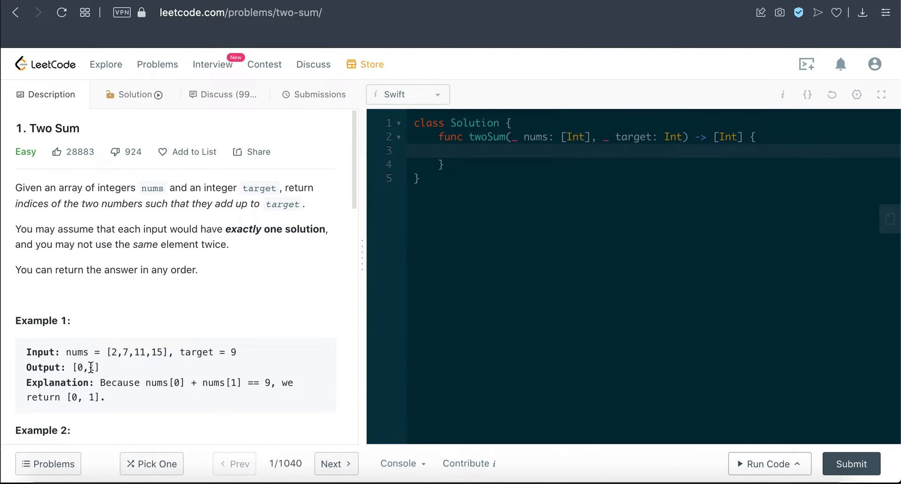
pyautogui.moveTo(105, 343)
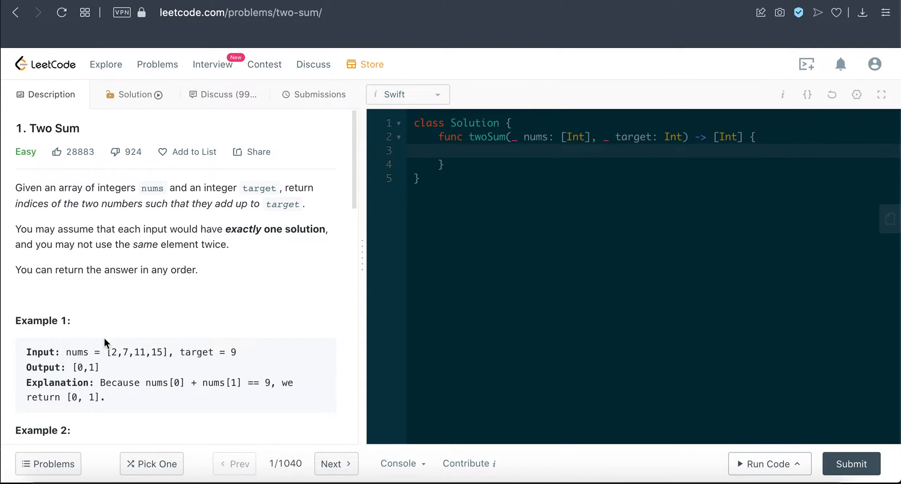
pyautogui.moveTo(159, 330)
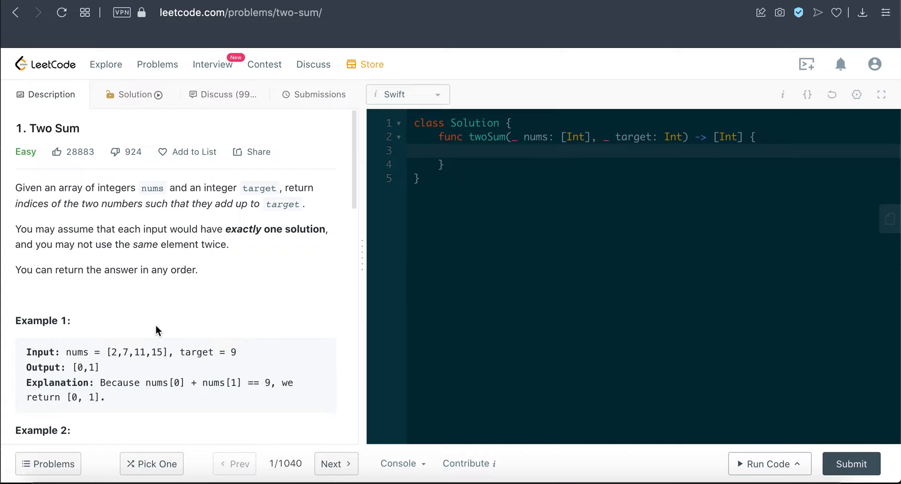
pyautogui.moveTo(258, 356)
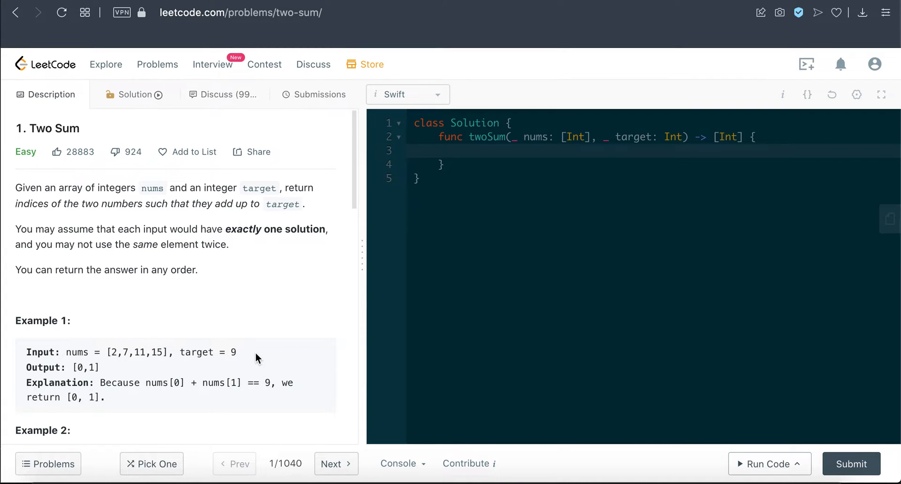
pyautogui.doubleClick(207, 351)
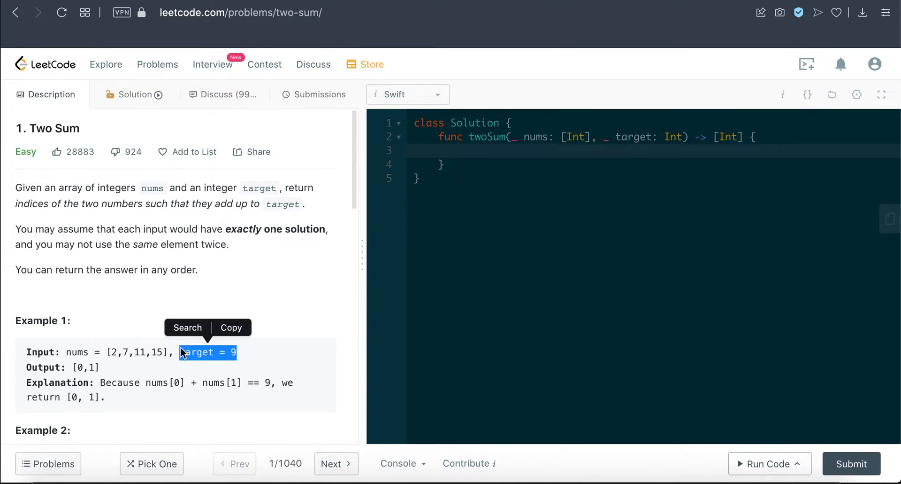
pyautogui.moveTo(176, 231)
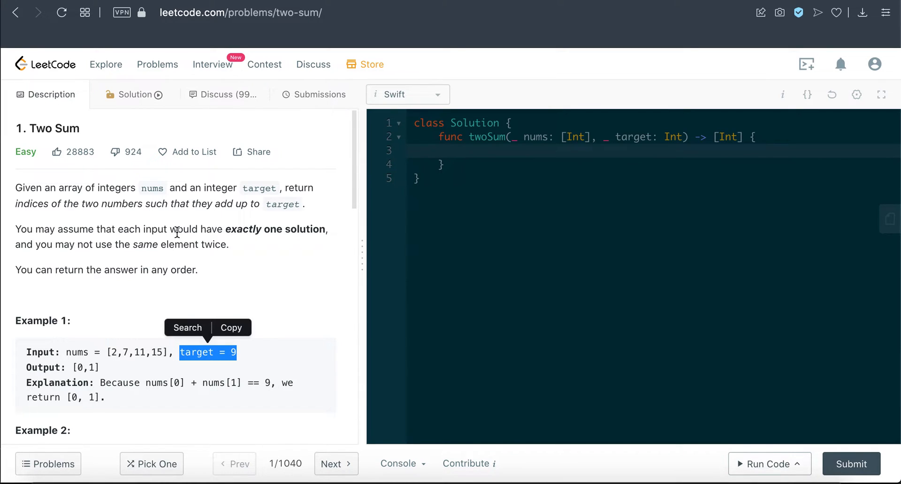
pyautogui.moveTo(133, 283)
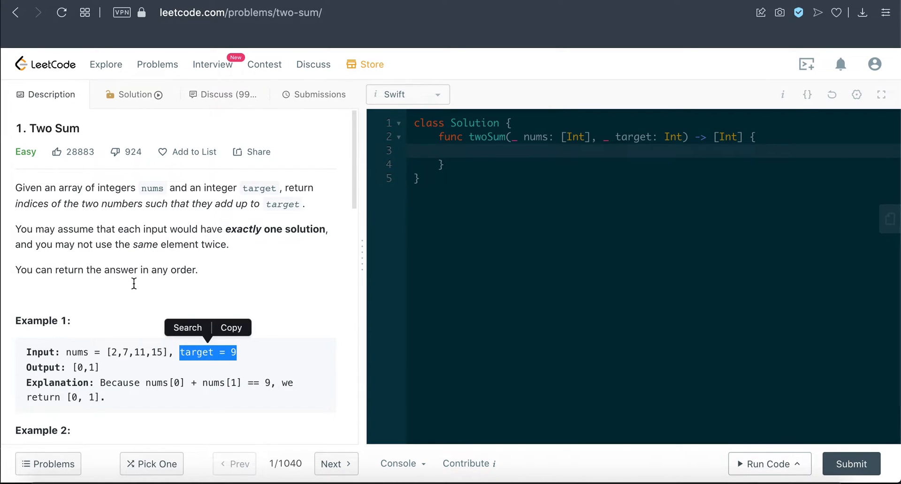
pyautogui.moveTo(109, 354)
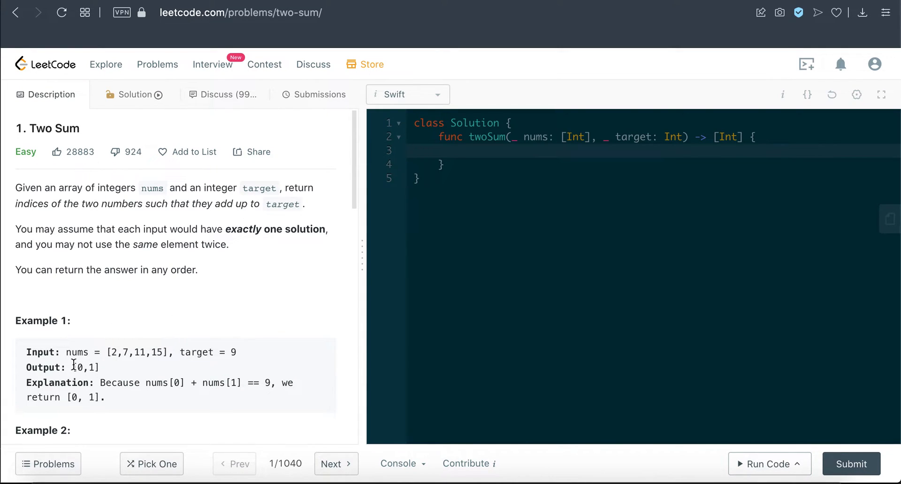
pyautogui.doubleClick(86, 367)
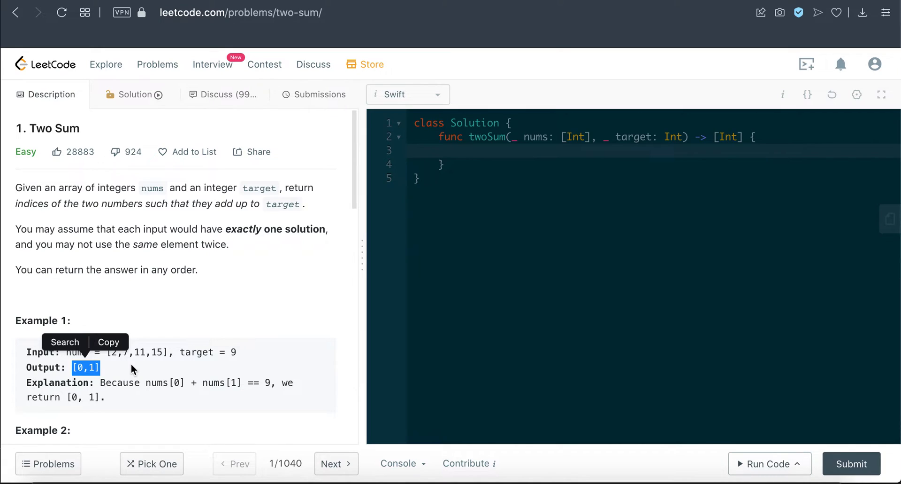
pyautogui.moveTo(212, 371)
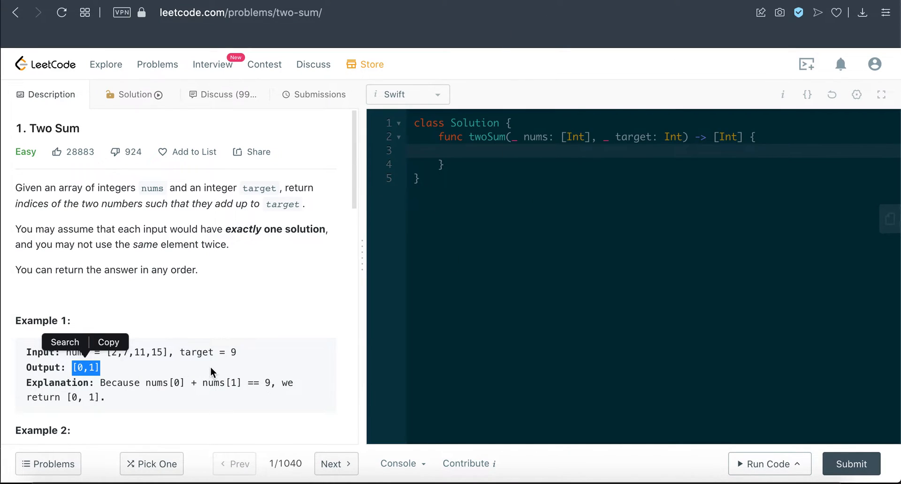
pyautogui.click(214, 371)
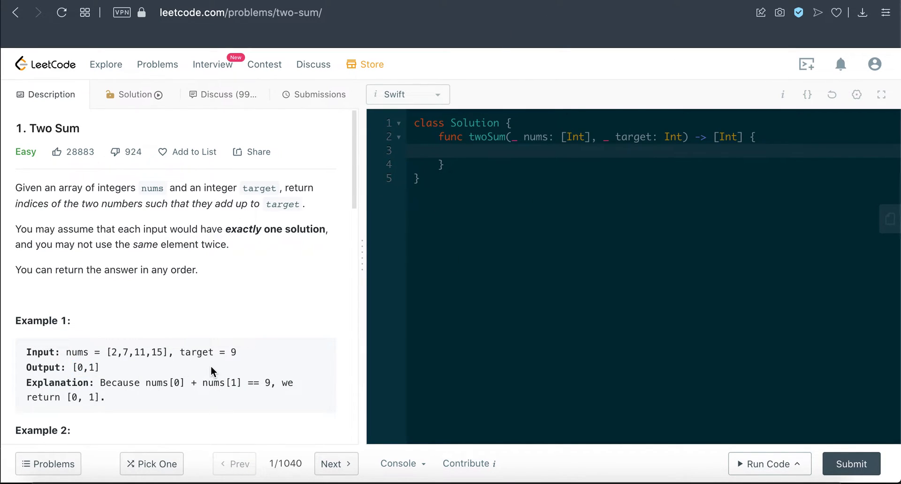
pyautogui.moveTo(465, 168)
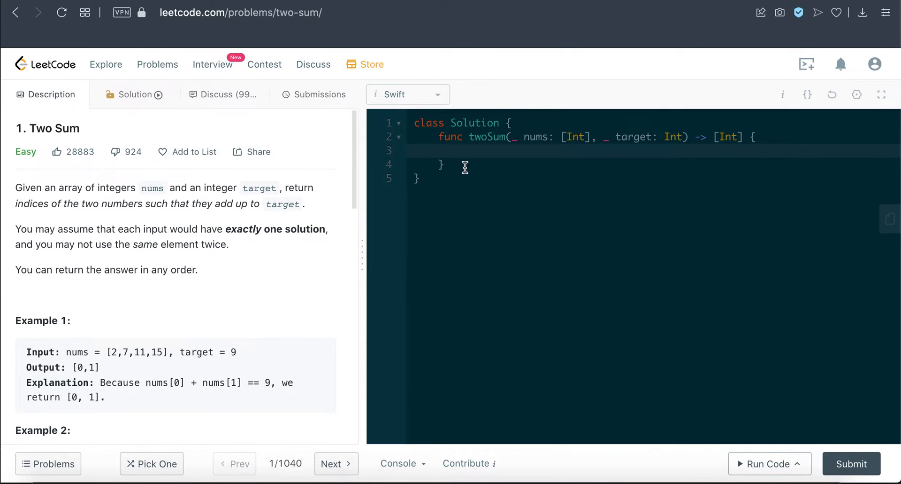
pyautogui.moveTo(472, 161)
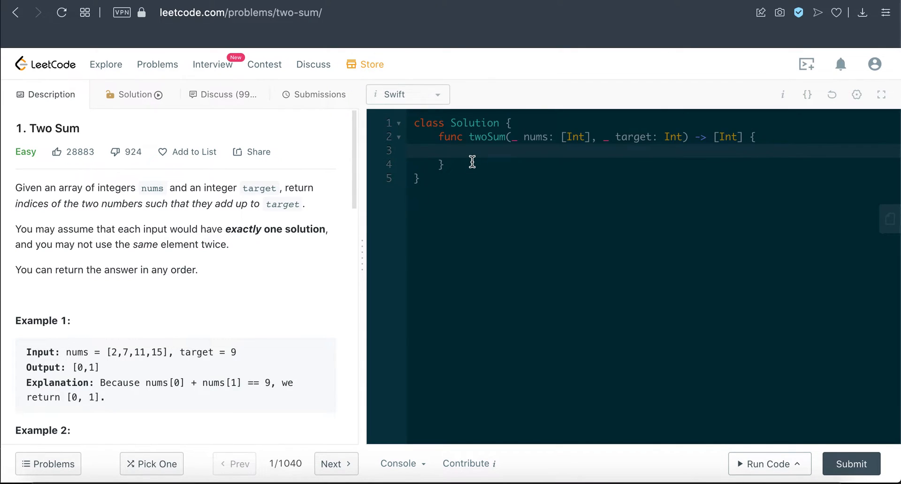
# Start twoSum with 'guard !nums.isEmpty else { return [] }' and blank lines below
pyautogui.click(460, 150)
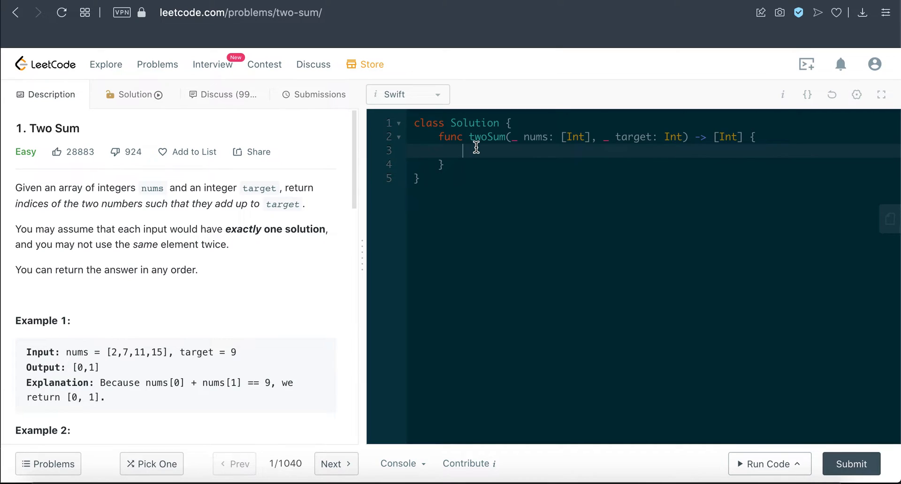
pyautogui.write('guard')
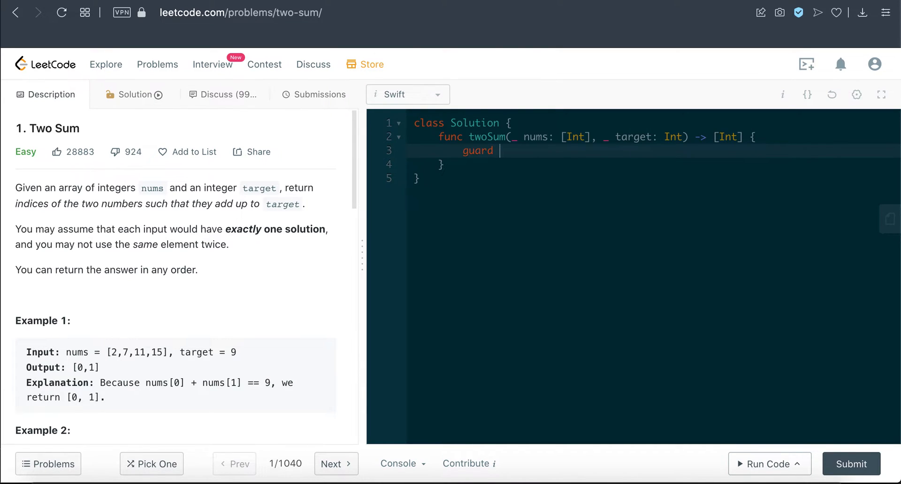
pyautogui.write('nums.isEmpt')
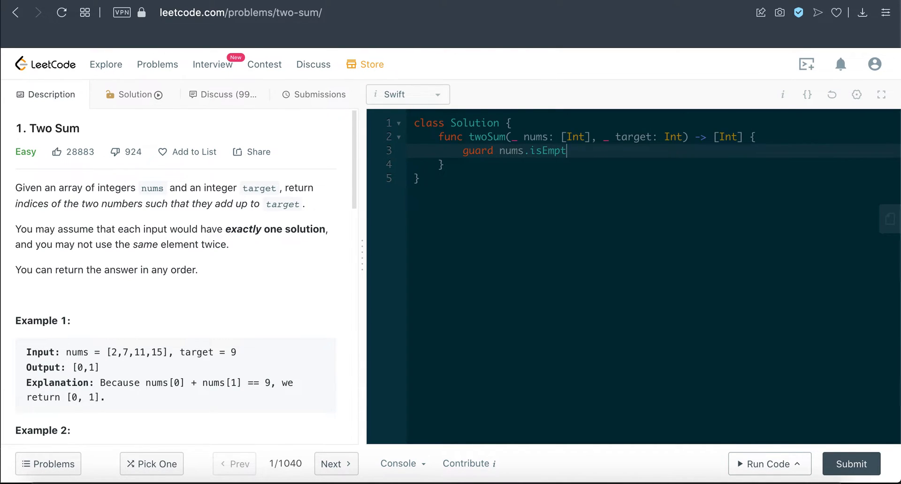
pyautogui.write('y else {}')
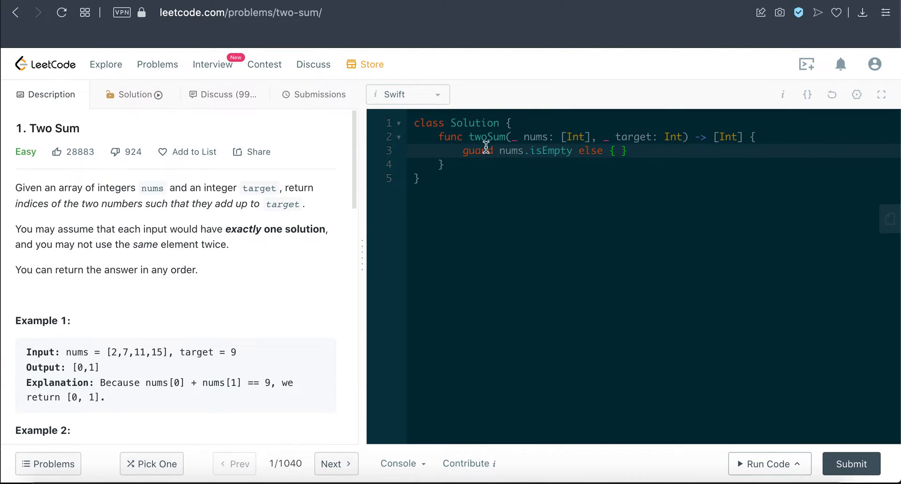
pyautogui.write('return []')
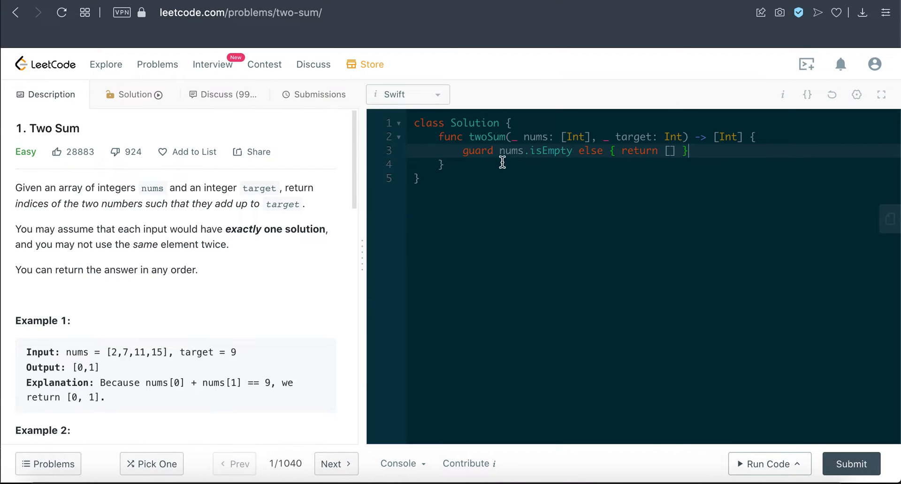
pyautogui.write('!')
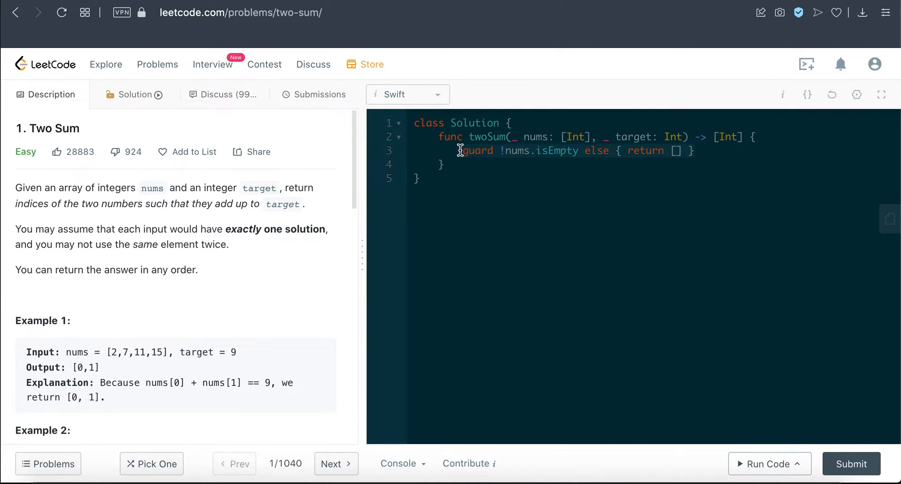
pyautogui.press('enter')
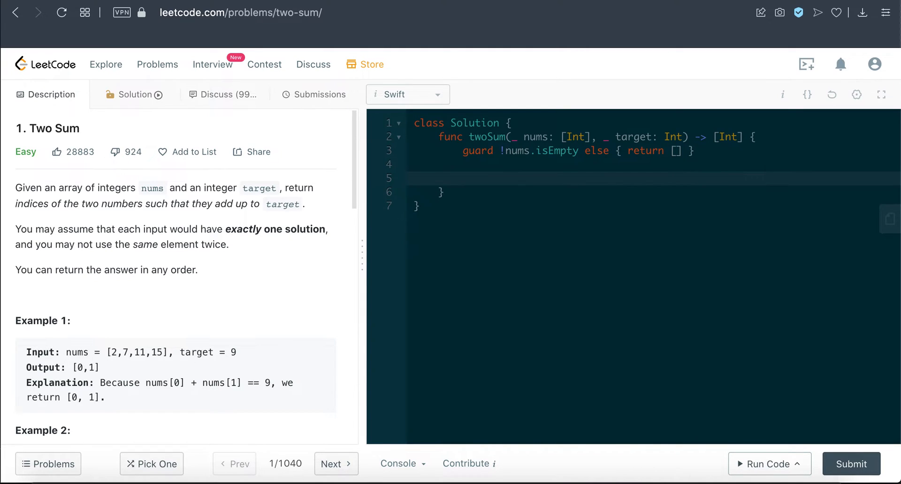
# Add a '// value: index' comment and declare 'var dict = [Int: Int]()'
pyautogui.write('// value: inde')
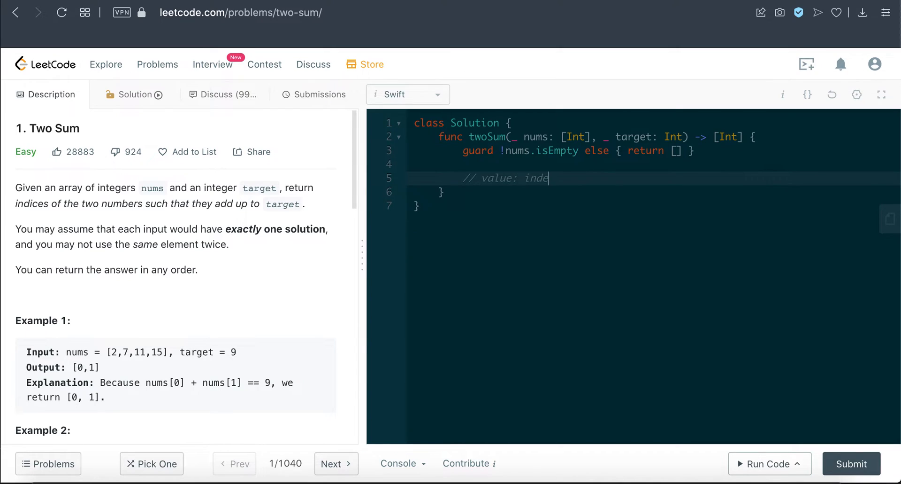
pyautogui.write('x')
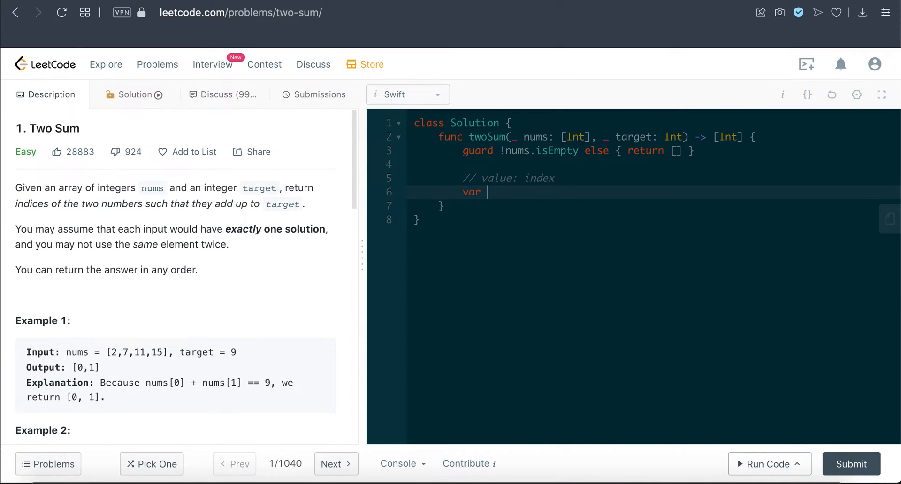
pyautogui.write('dict')
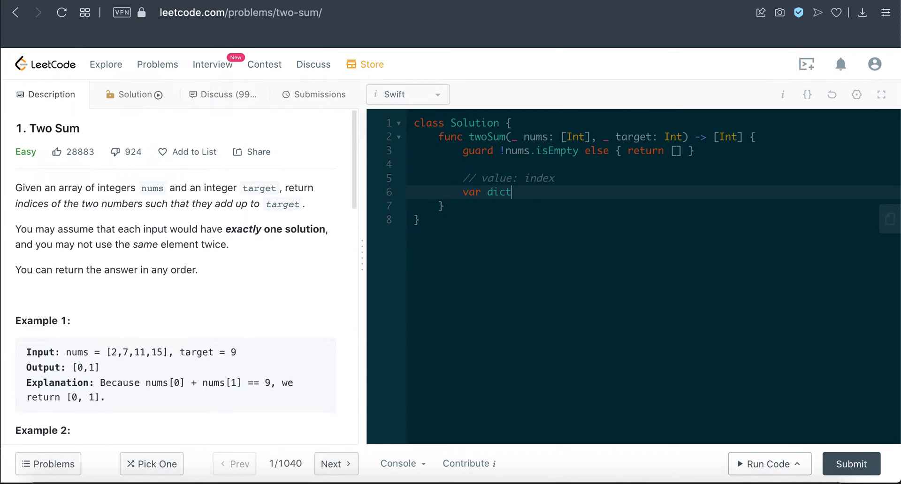
pyautogui.write('=')
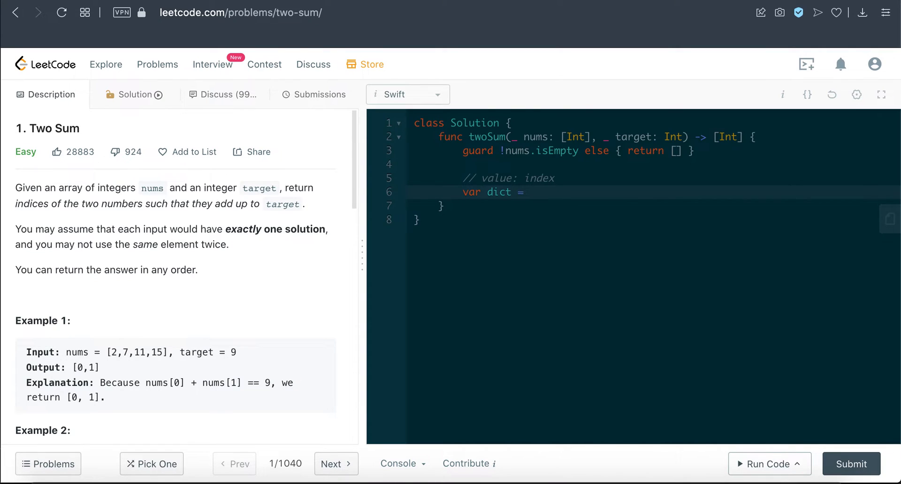
pyautogui.write('[Int: Int](')
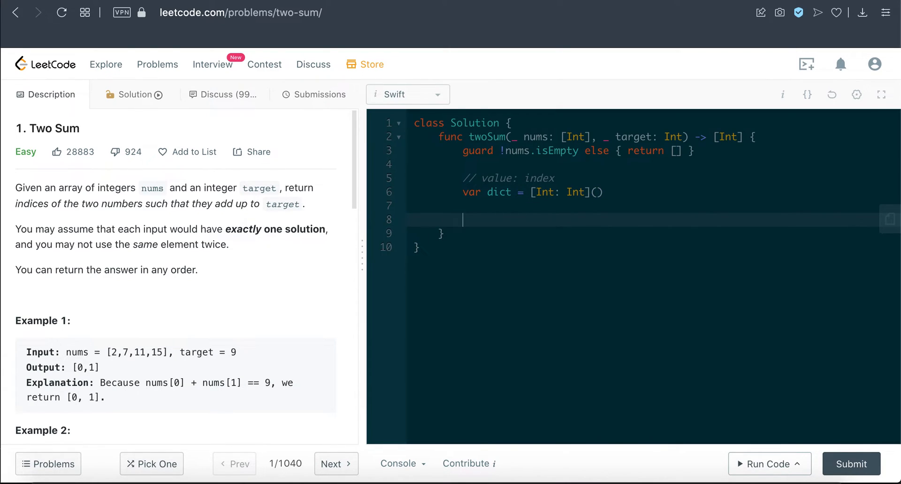
# Write 'for (index, num) in nums.enumerated() {' and move into the loop body
pyautogui.write('for (')
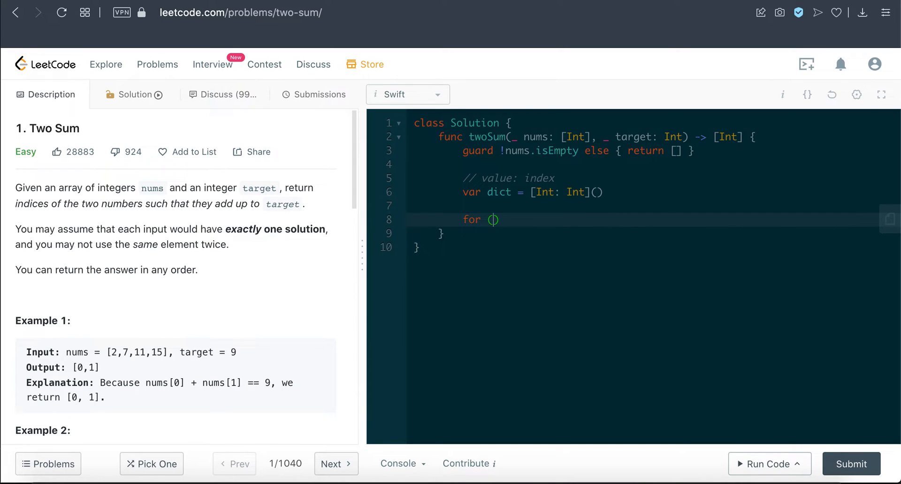
pyautogui.write('index, nu')
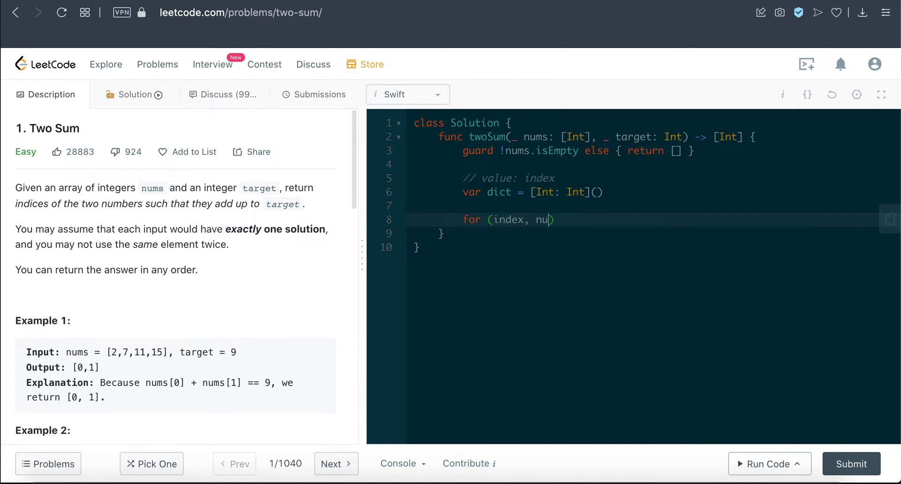
pyautogui.write('m)')
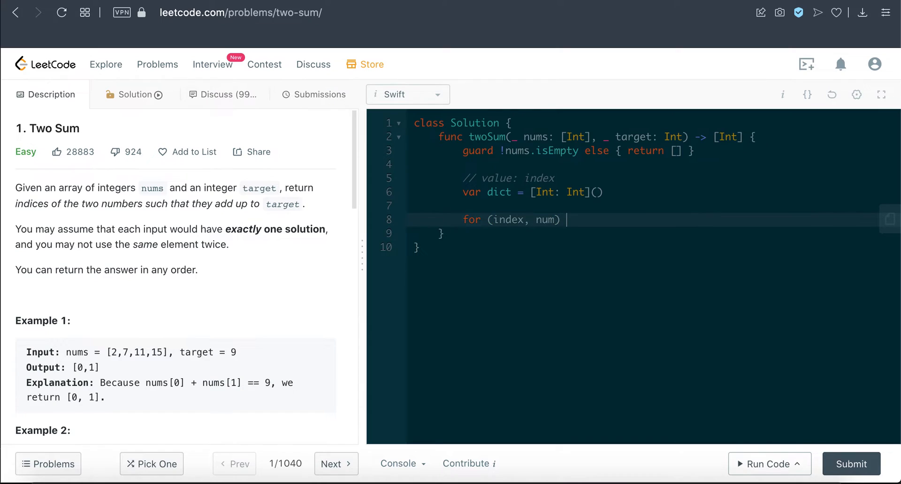
pyautogui.write('in nums.en')
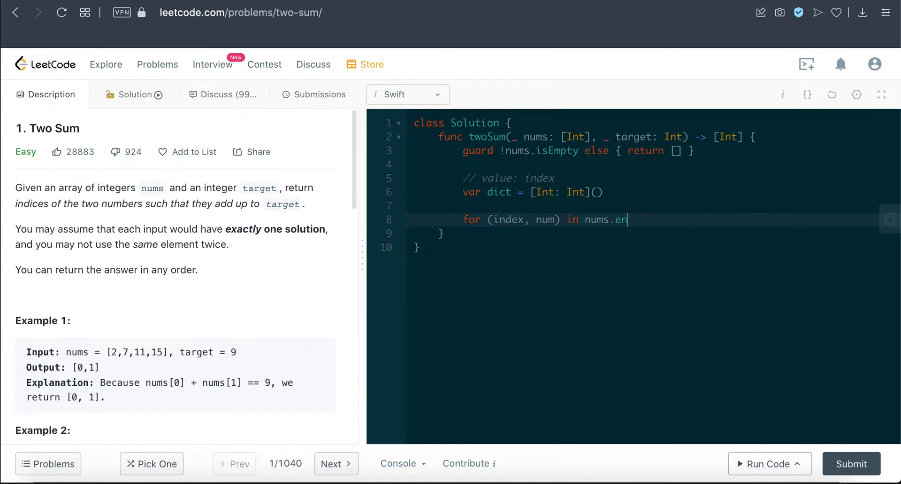
pyautogui.write('ume')
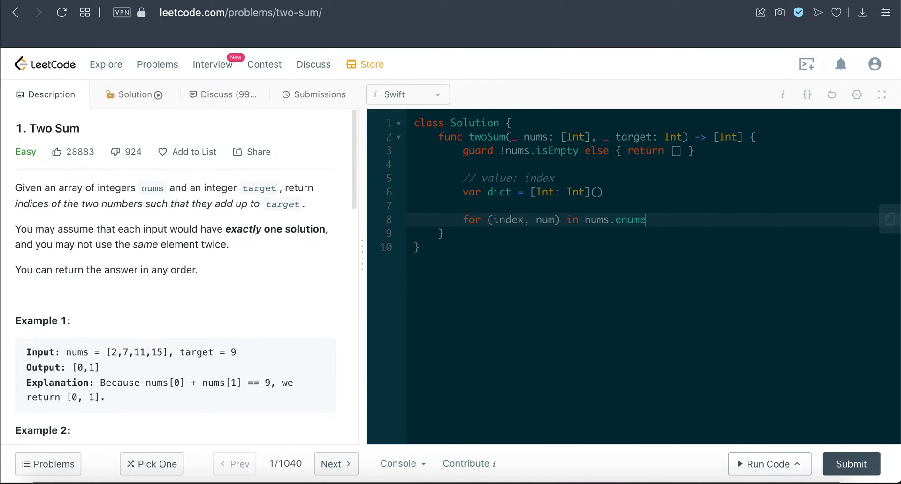
pyautogui.write('rated() {')
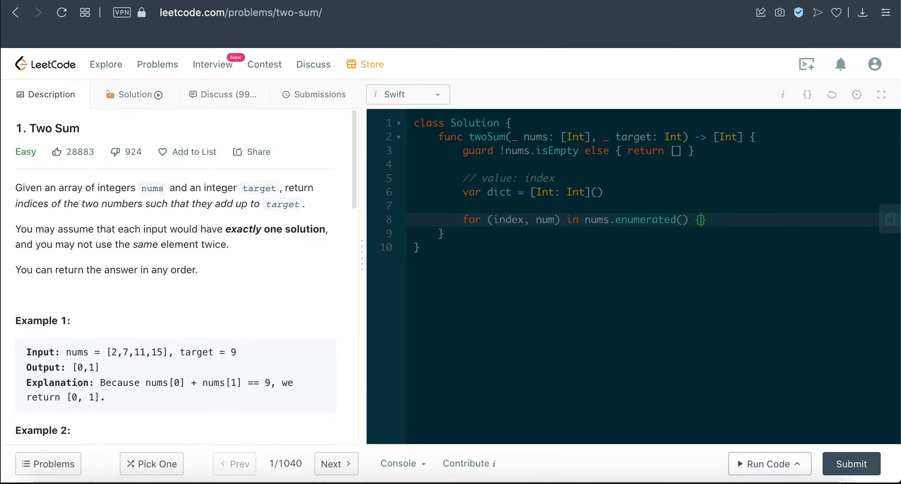
pyautogui.press('Return')
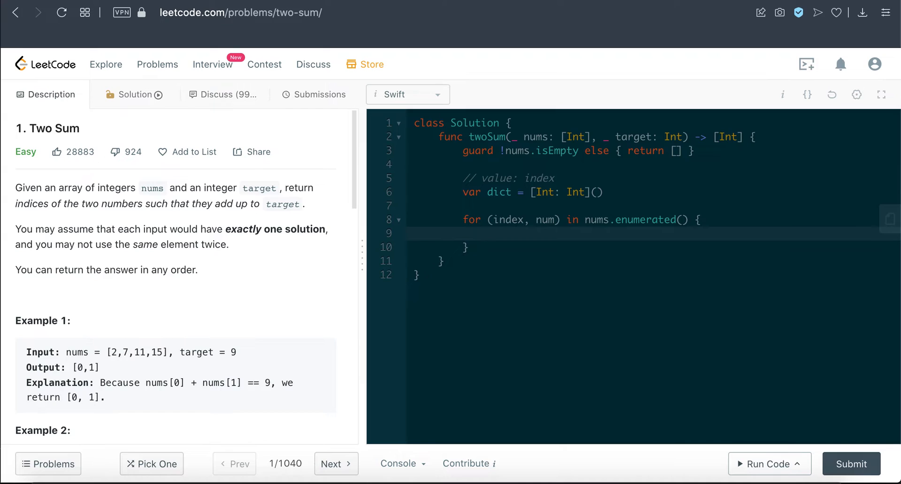
pyautogui.click(489, 233)
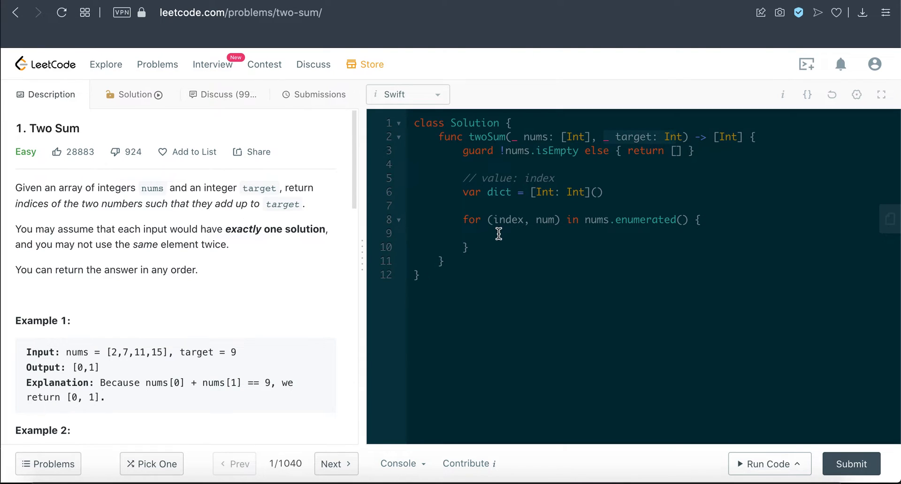
# Compute 'let diff = target - num' and begin checking dict[diff]
pyautogui.write('let diff = tar')
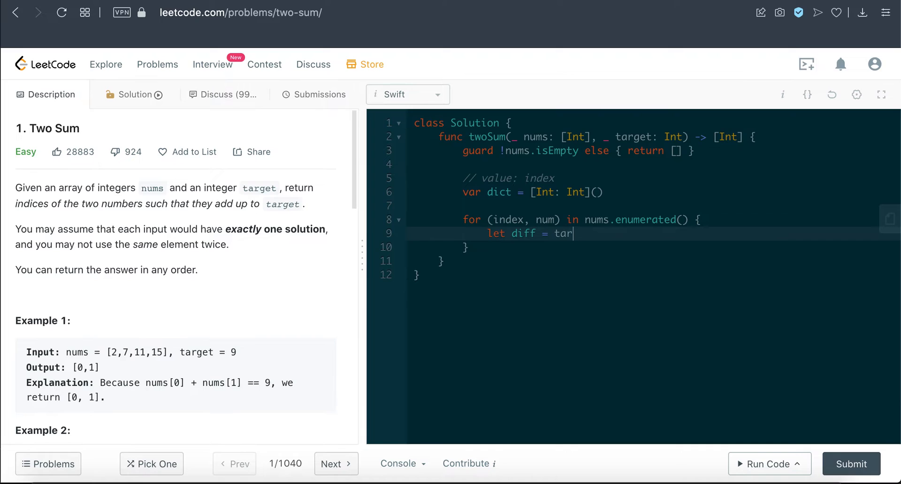
pyautogui.write('get -')
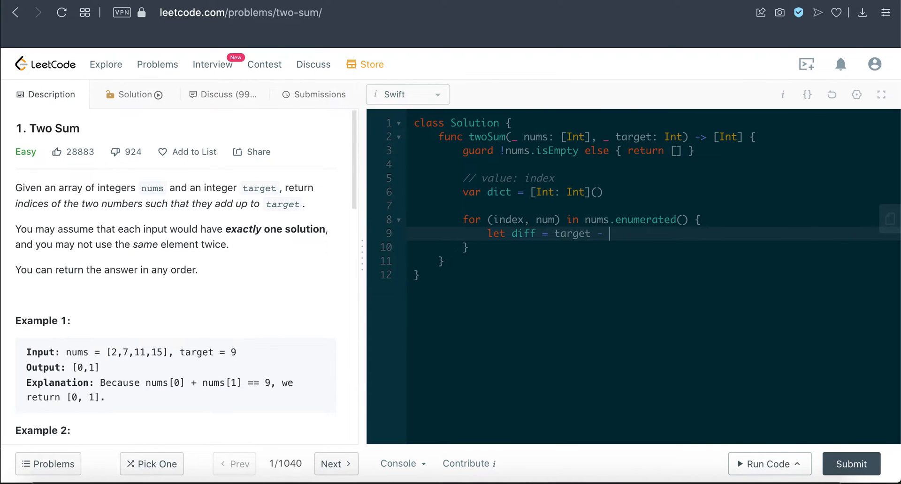
pyautogui.write('num')
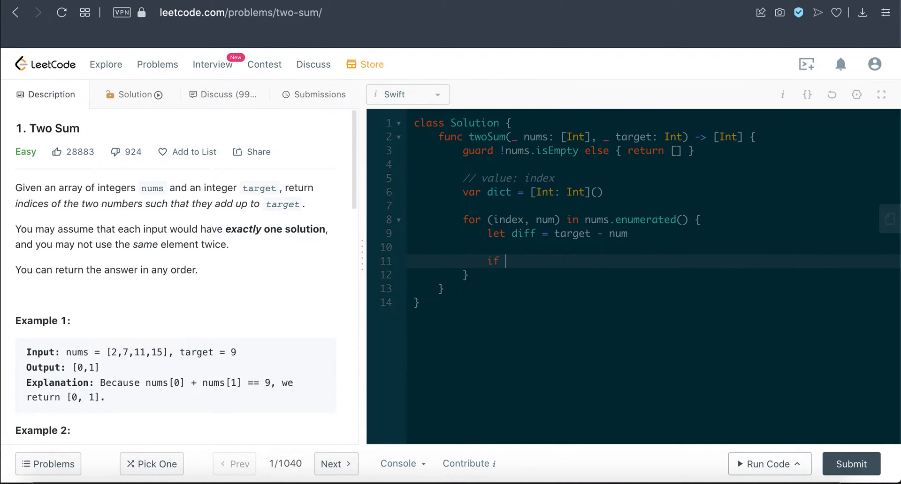
pyautogui.write('dict[]')
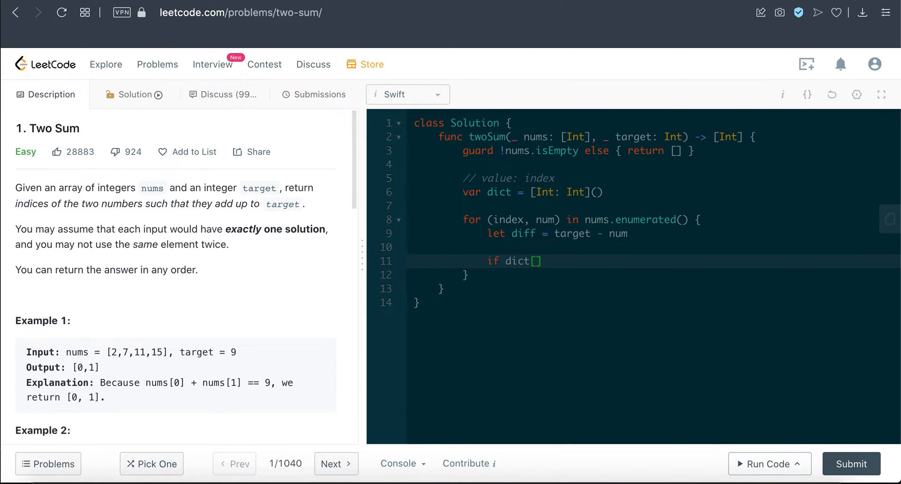
pyautogui.write('di')
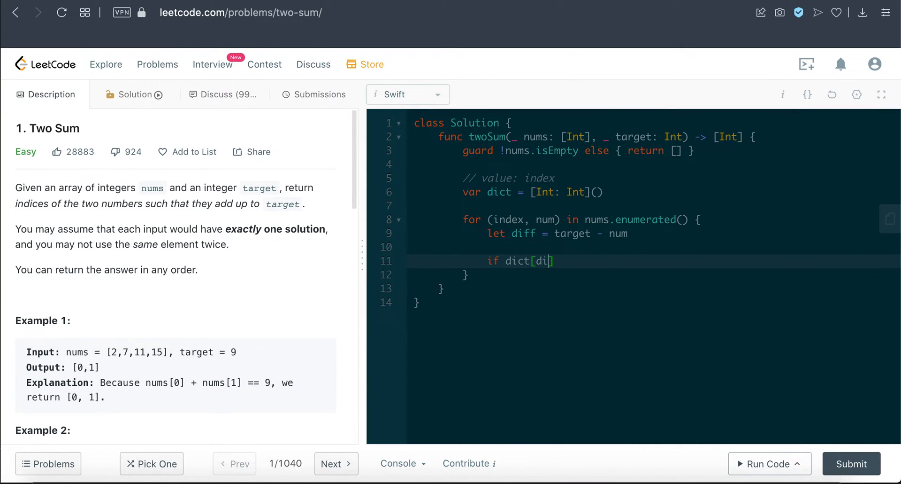
pyautogui.write('f] != nil {')
pyautogui.write('return')
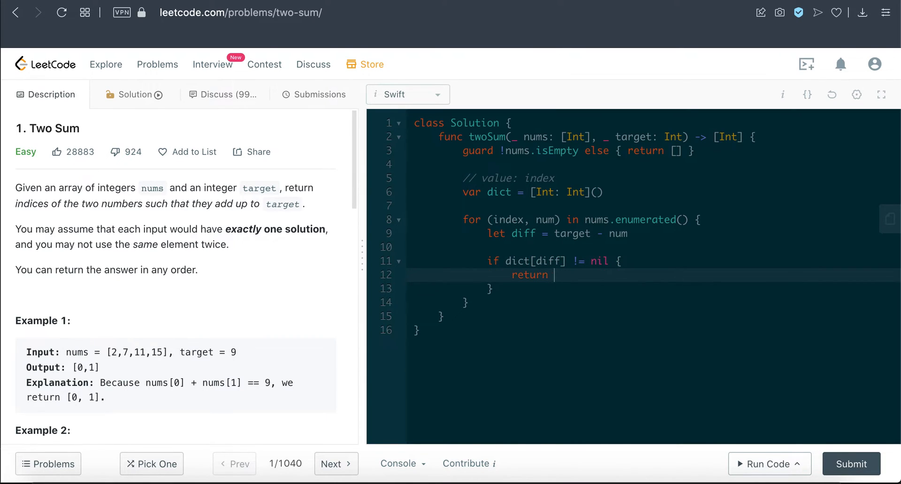
# Bind 'if let currentIndex = dict[diff]' and return [currentIndex, index] inside it
pyautogui.write('[dict]')
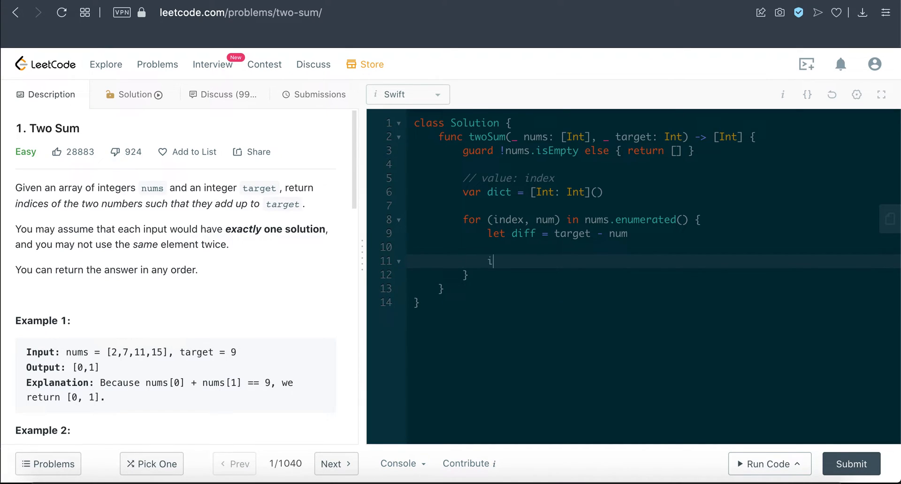
pyautogui.write('f let')
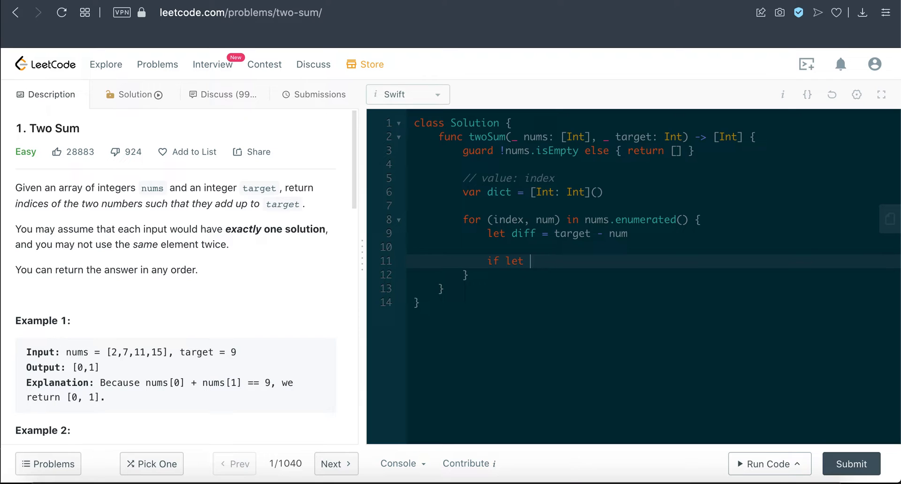
pyautogui.write('ind')
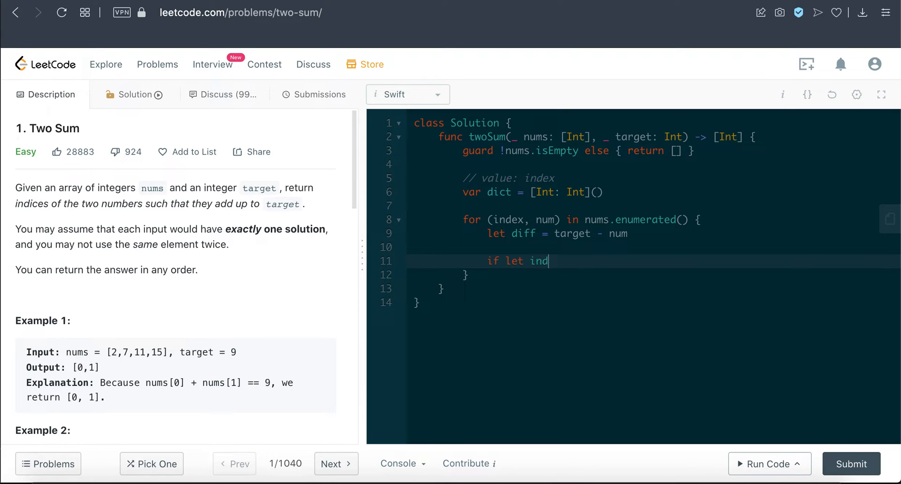
pyautogui.write('currentI')
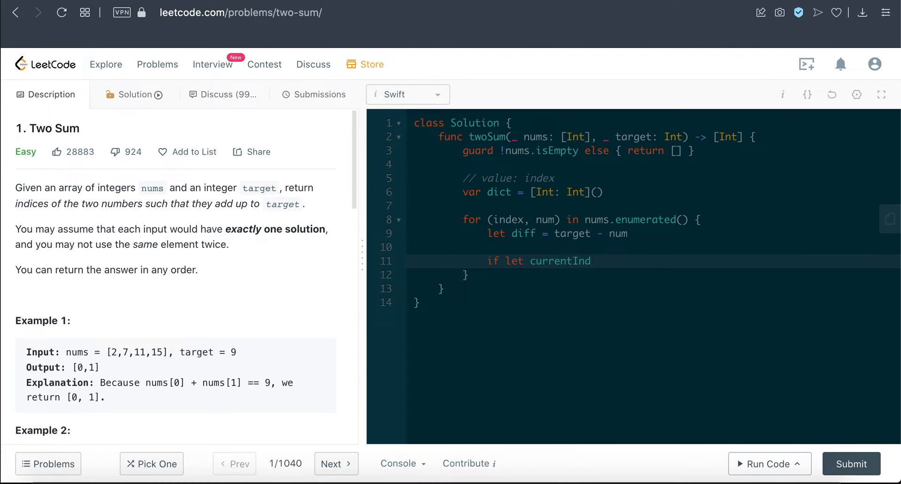
pyautogui.write('ex =')
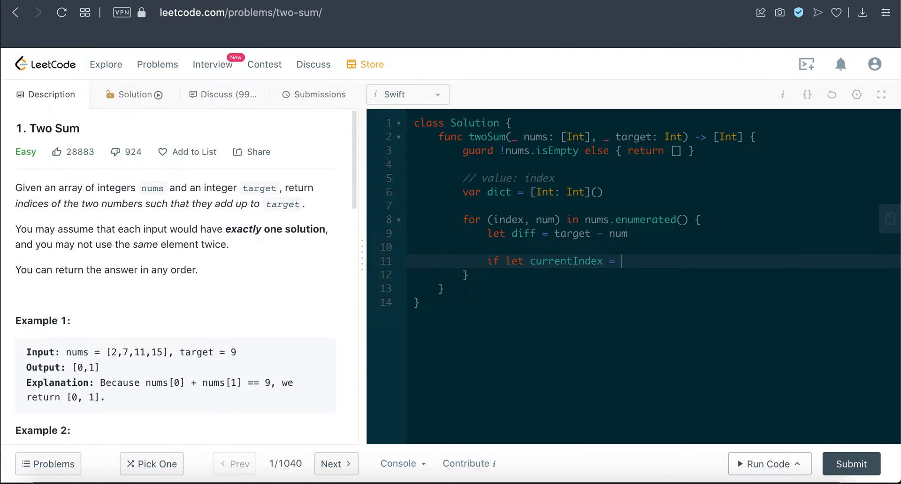
pyautogui.write('dict[]')
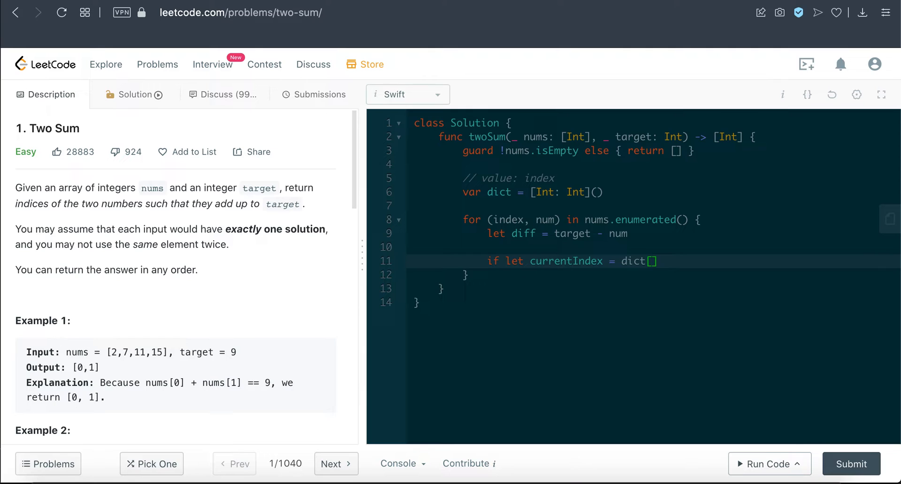
pyautogui.write('diff] {')
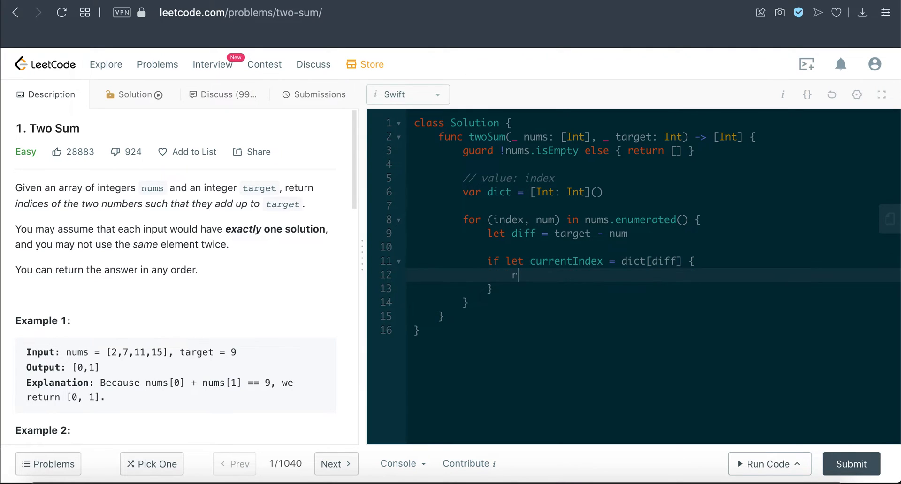
pyautogui.write('eturn currentInd')
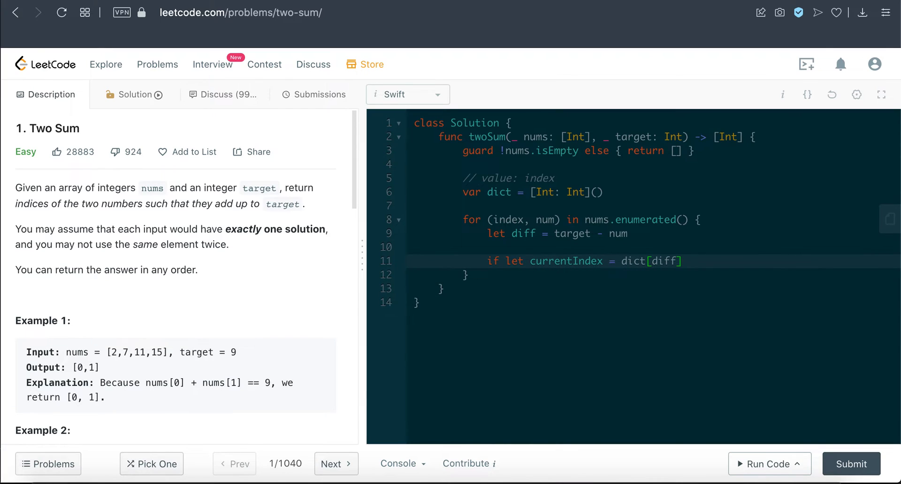
pyautogui.write('{')
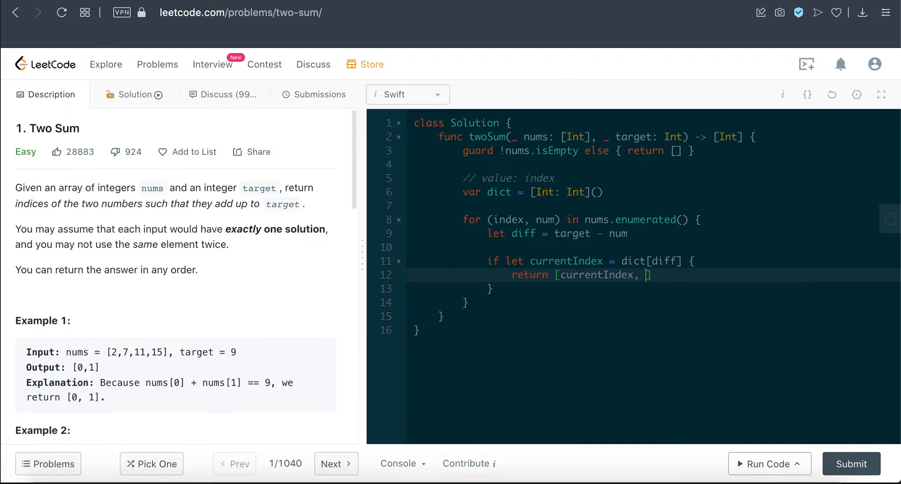
pyautogui.write('index')
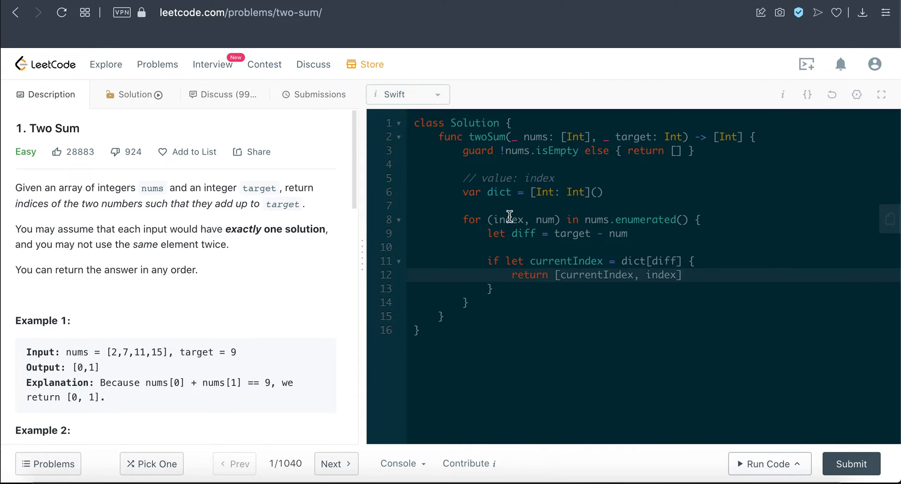
pyautogui.click(495, 288)
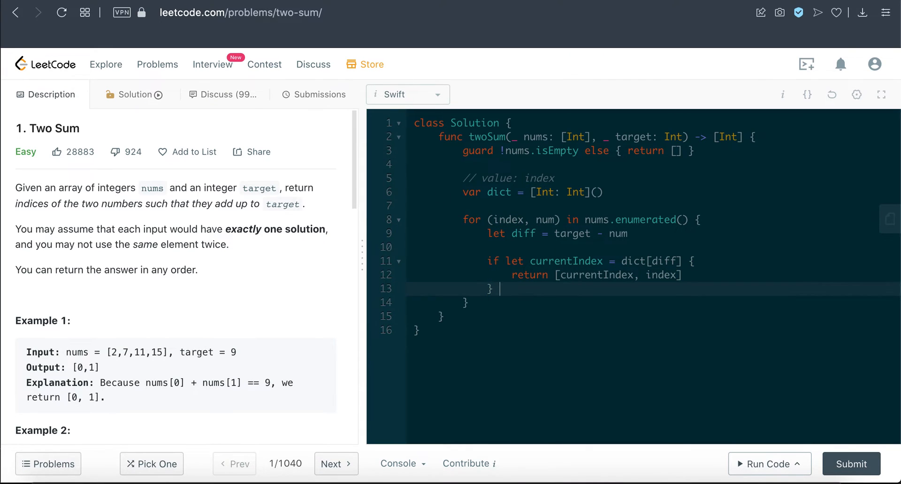
# Add 'else { dict[num] = index }' and return [-1,-1] after the loop and in the guard
pyautogui.write('else {')
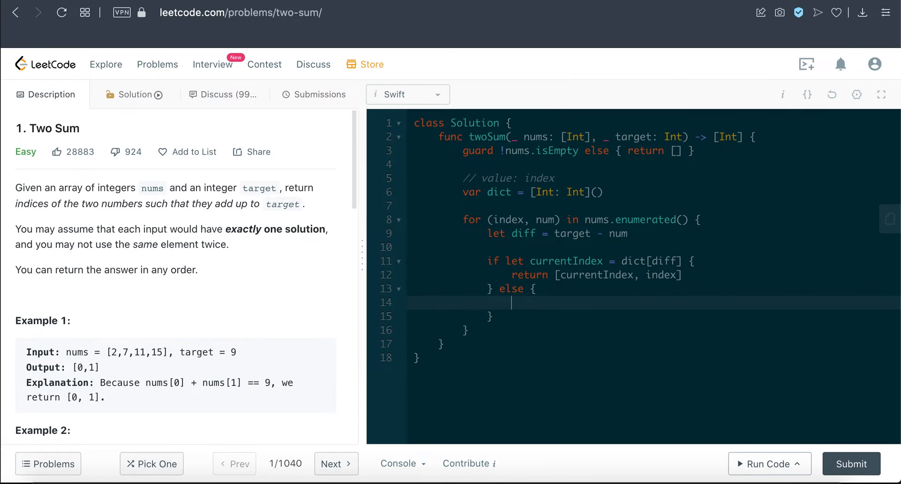
pyautogui.write('dict')
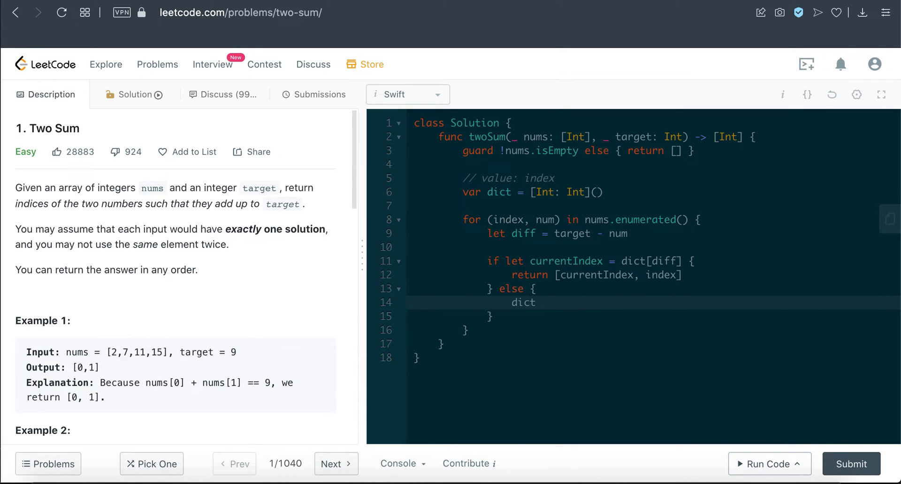
pyautogui.write('[]')
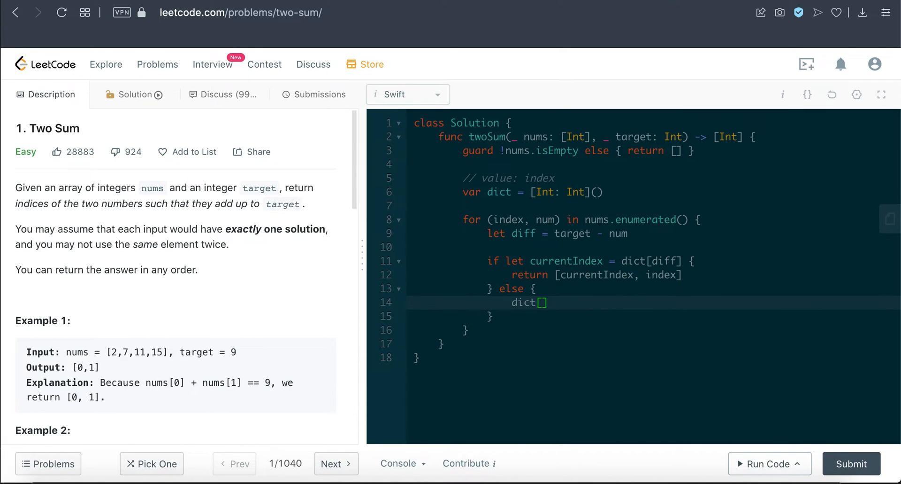
pyautogui.write('num')
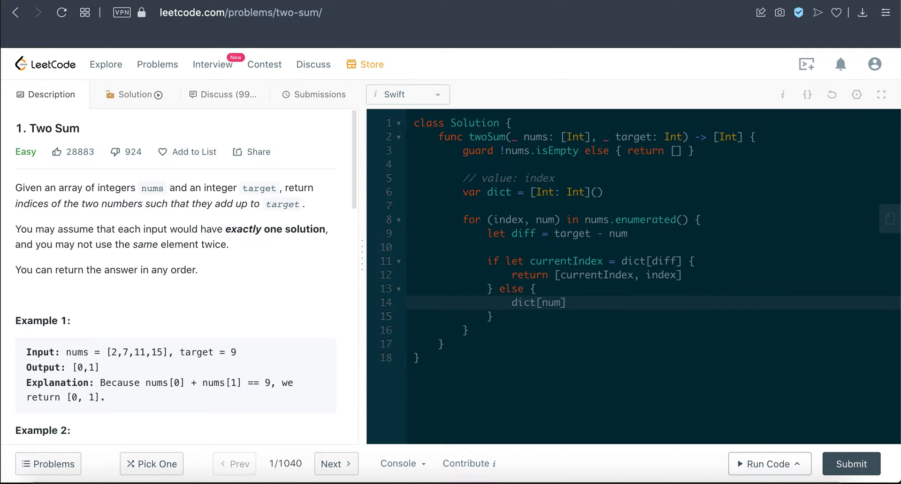
pyautogui.write('= index')
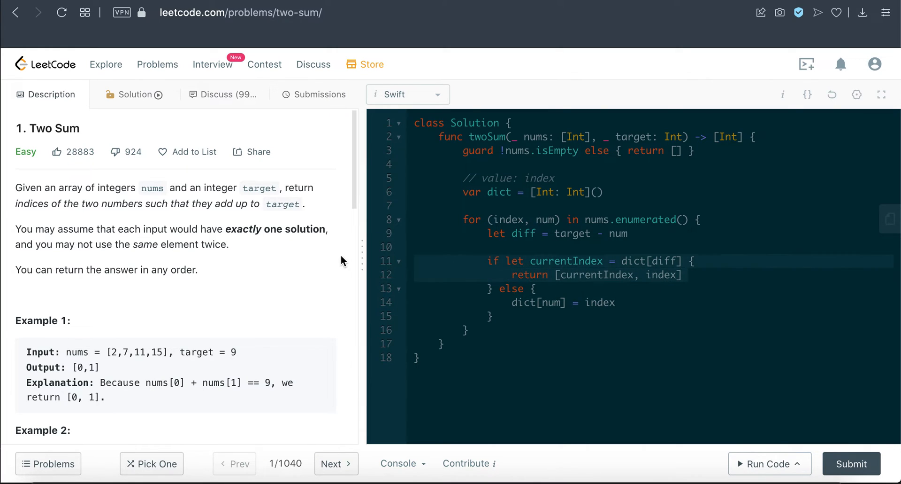
pyautogui.moveTo(569, 276)
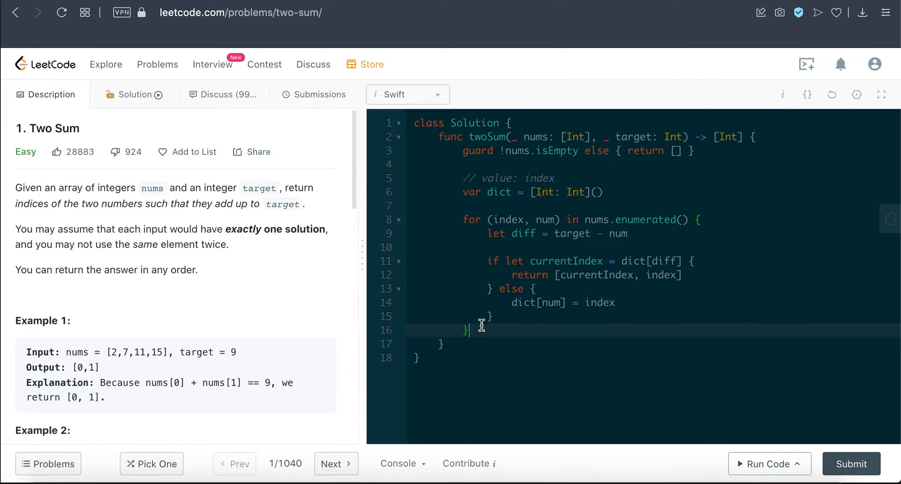
pyautogui.write('return')
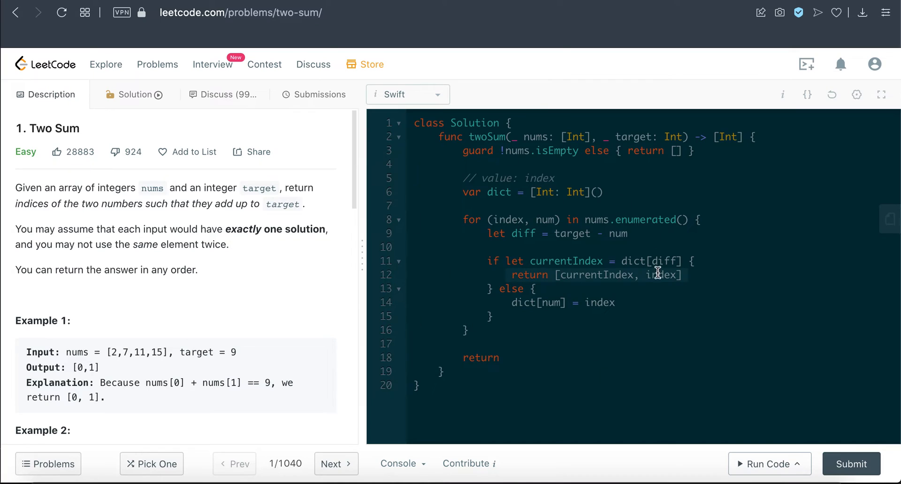
pyautogui.write('[-]')
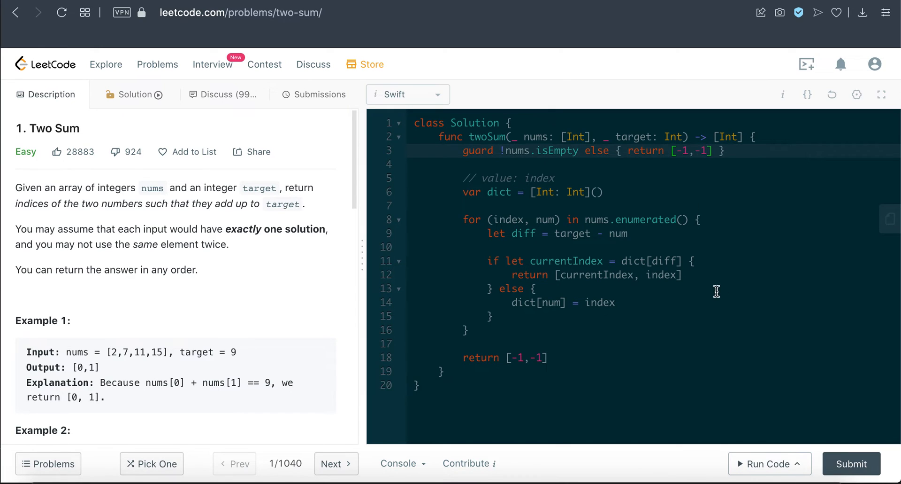
pyautogui.moveTo(664, 340)
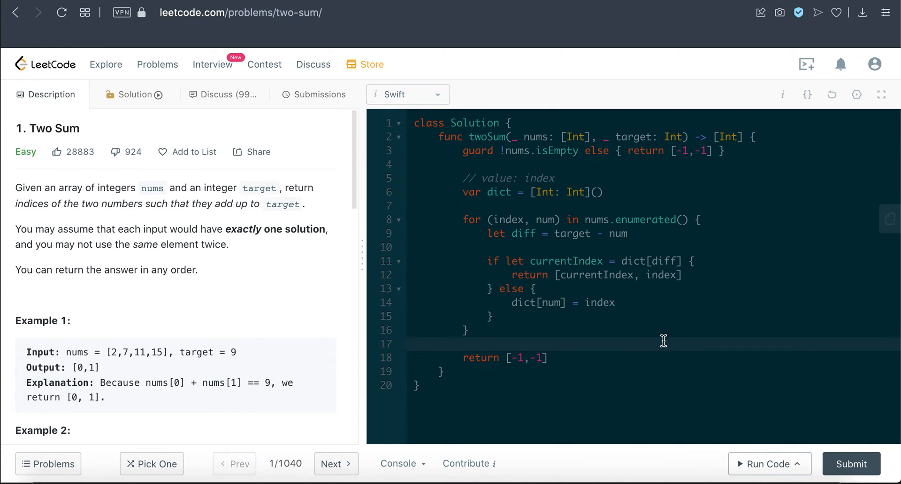
# Run the solution on Example 1 (Accepted, [0,1]) and submit it for judging
pyautogui.click(765, 464)
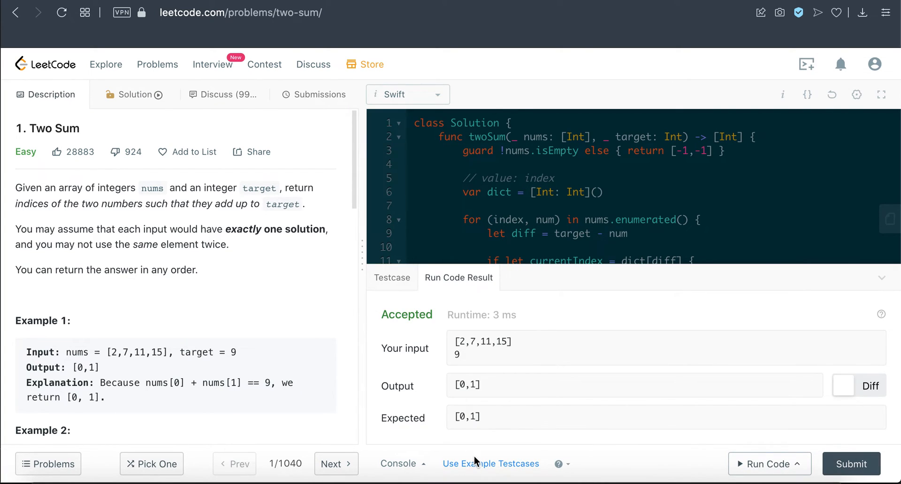
pyautogui.click(852, 463)
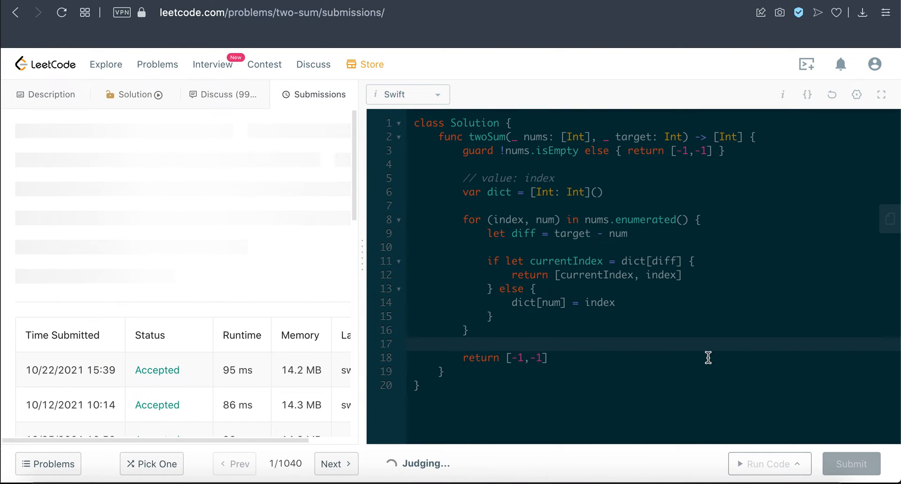
pyautogui.moveTo(192, 275)
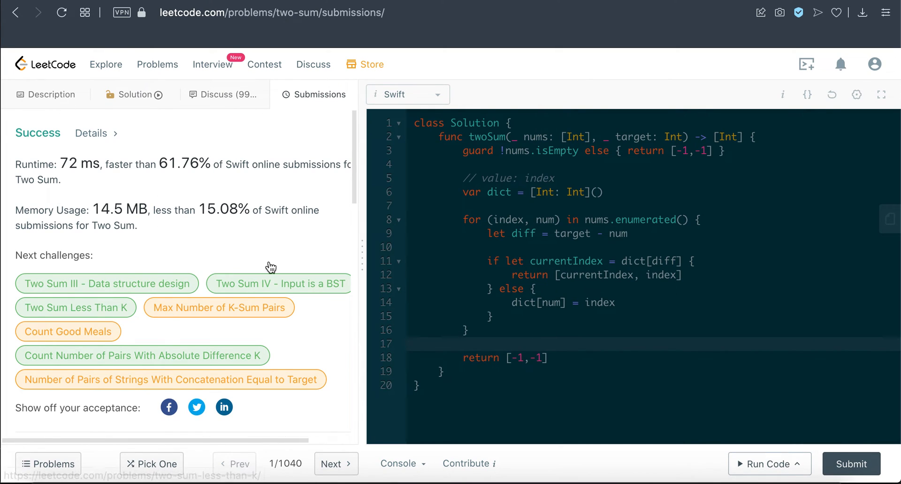
# Return to the Description view and highlight every use of diff in the code
pyautogui.click(51, 94)
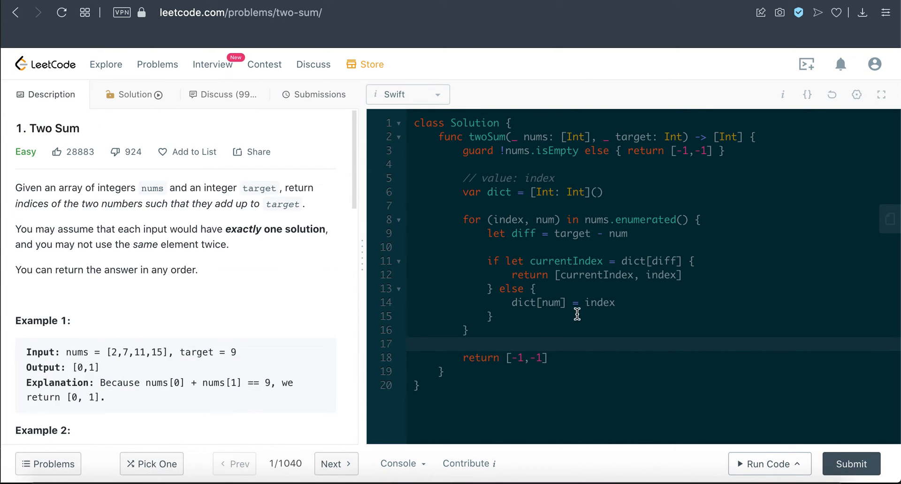
pyautogui.moveTo(611, 200)
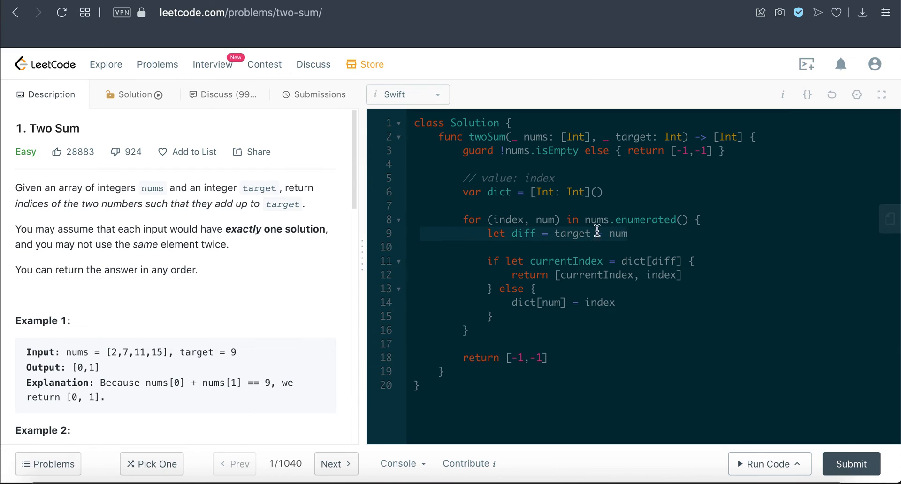
pyautogui.moveTo(537, 252)
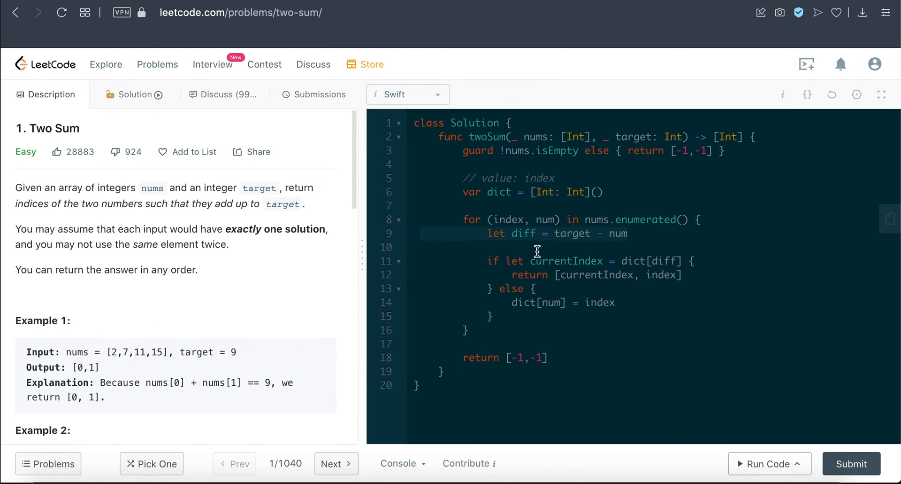
pyautogui.moveTo(621, 260)
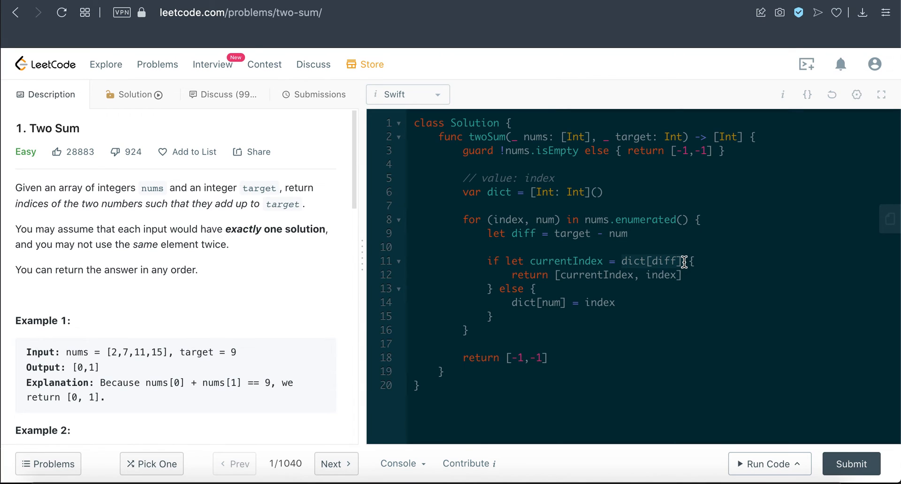
pyautogui.doubleClick(566, 260)
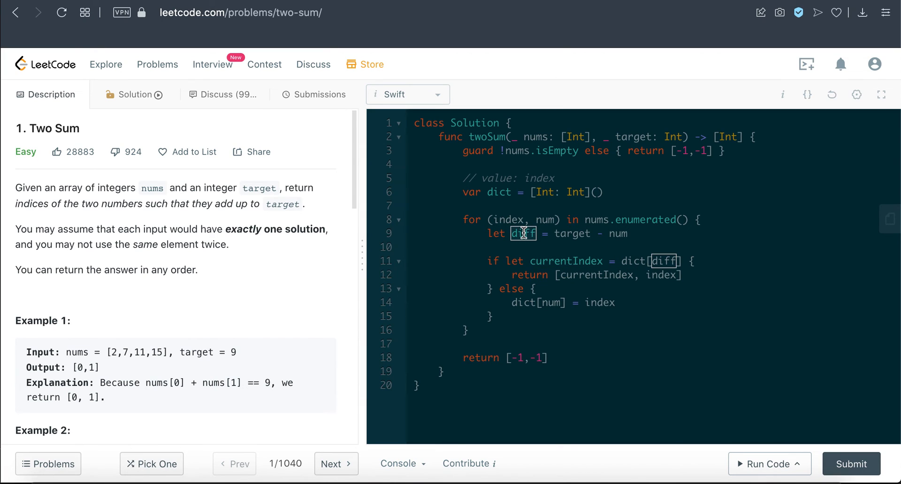
pyautogui.moveTo(671, 259)
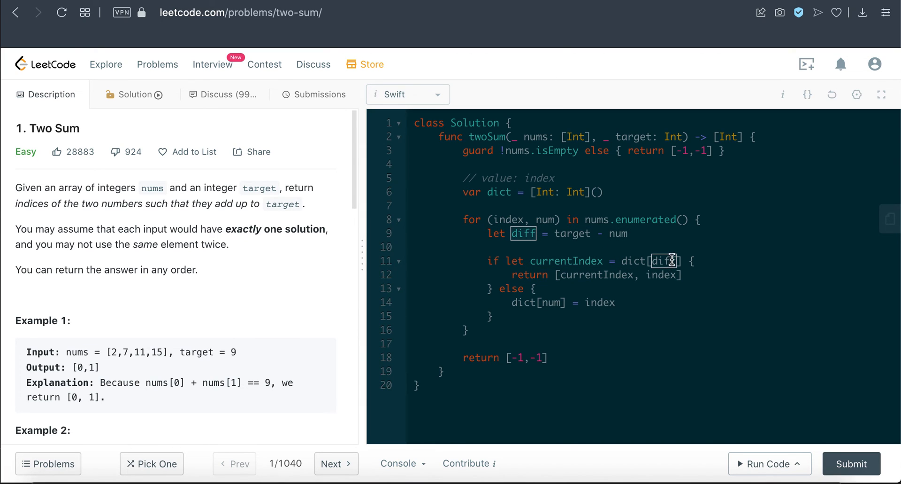
pyautogui.moveTo(194, 339)
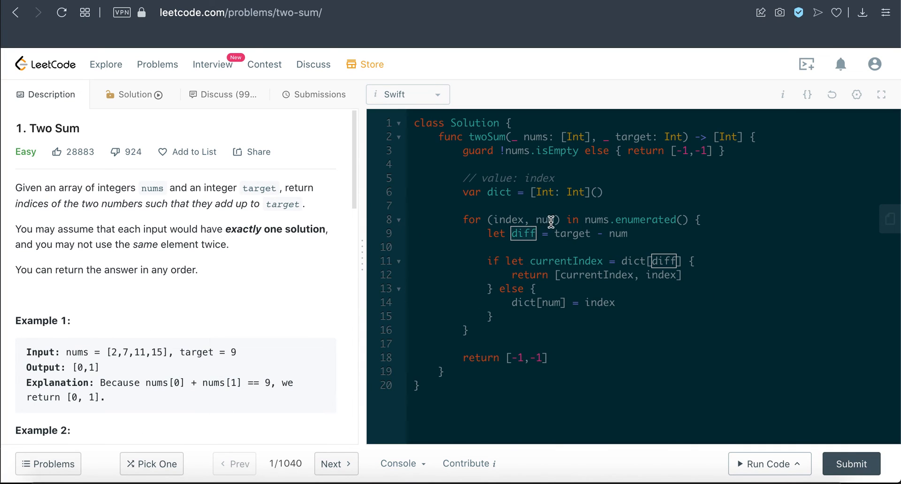
pyautogui.moveTo(561, 222)
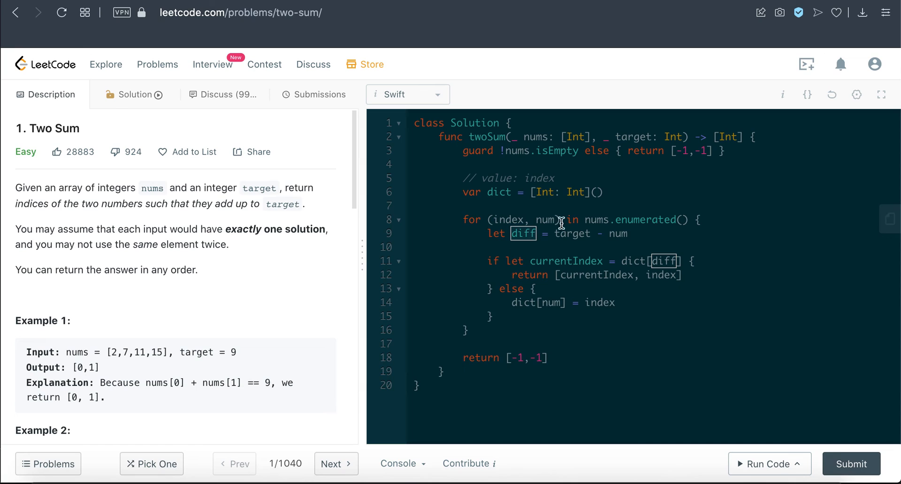
pyautogui.moveTo(536, 247)
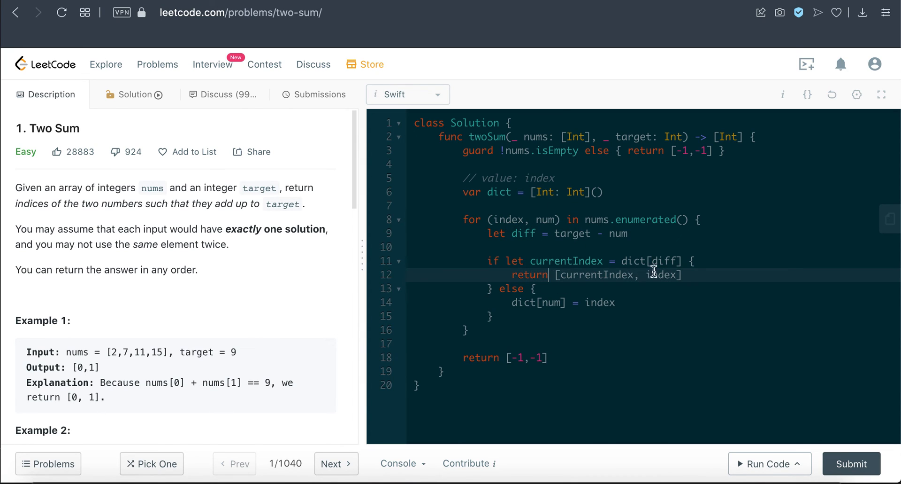
pyautogui.moveTo(585, 260)
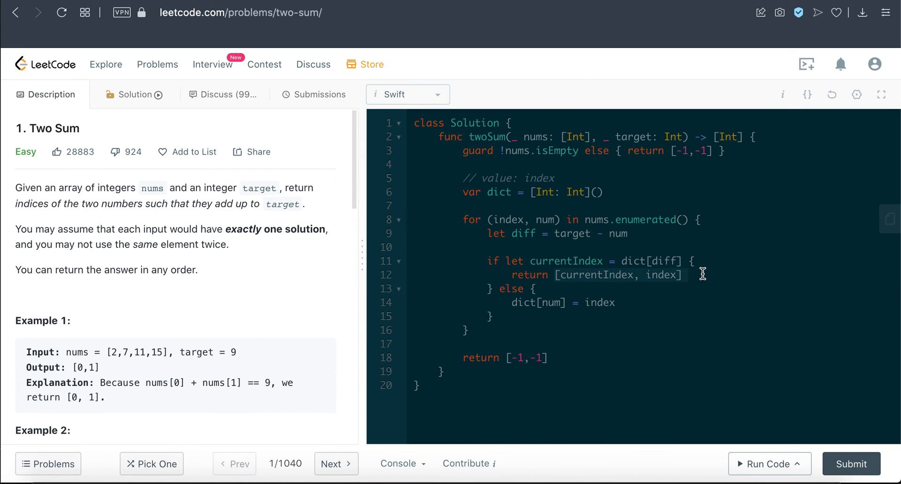
pyautogui.moveTo(523, 264)
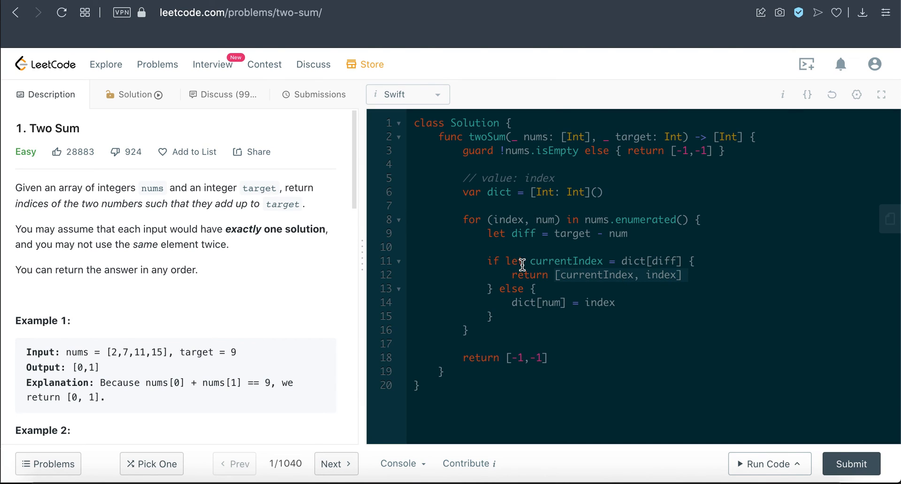
# Rename currentIndex to prevIndex in the if-let and return, then review uses of index
pyautogui.write('prev')
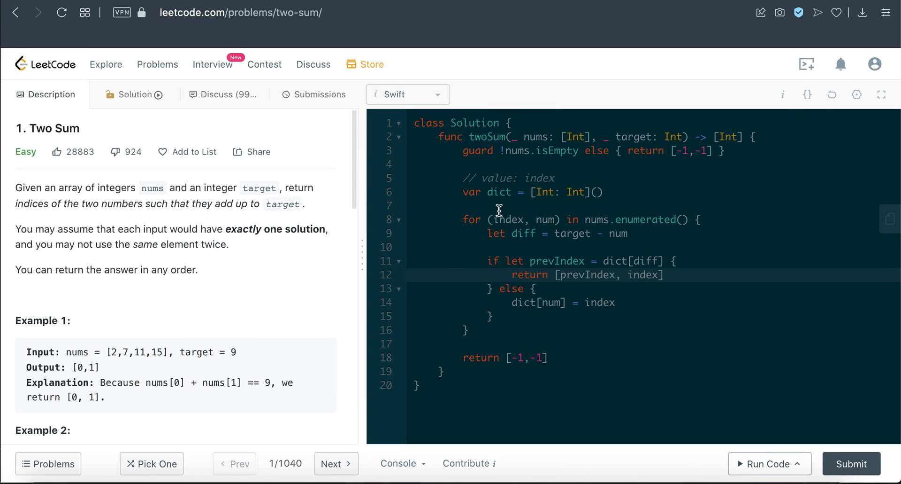
pyautogui.doubleClick(643, 274)
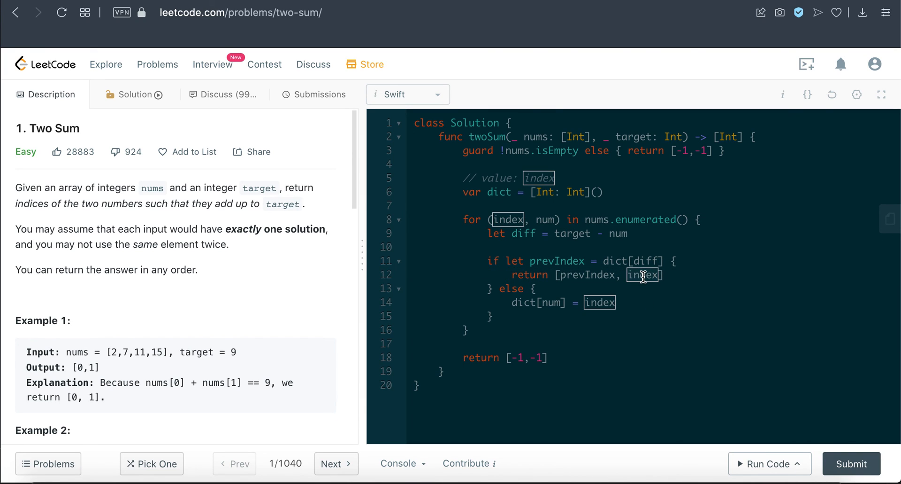
pyautogui.click(600, 329)
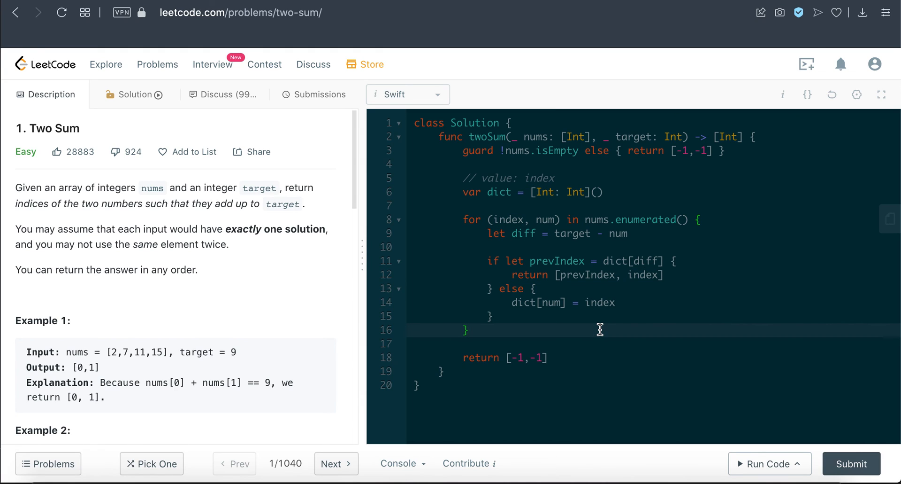
pyautogui.click(469, 329)
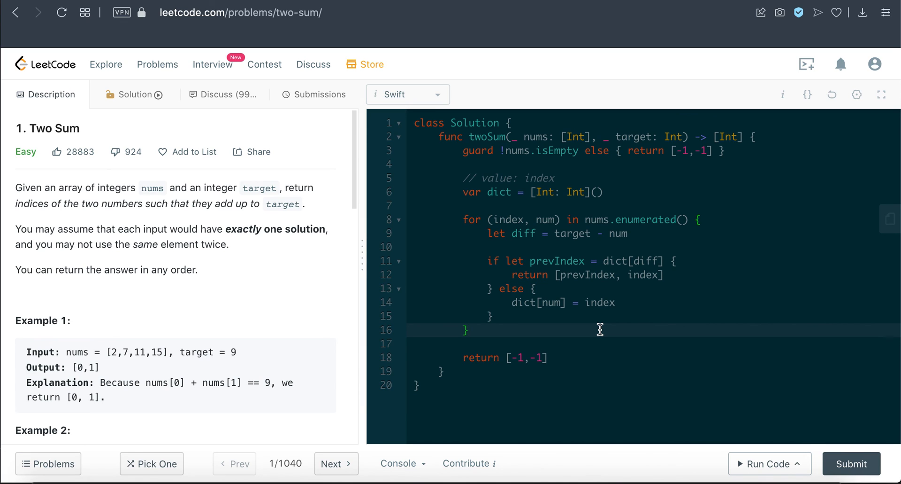
pyautogui.click(469, 330)
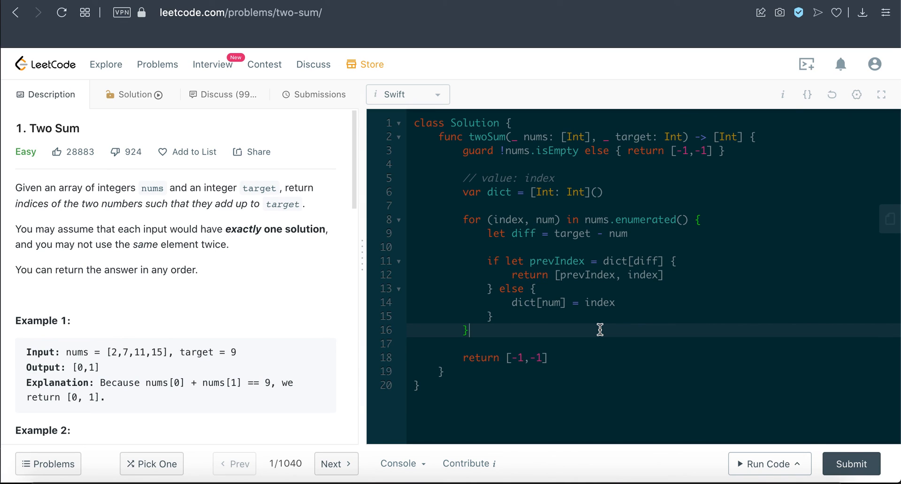